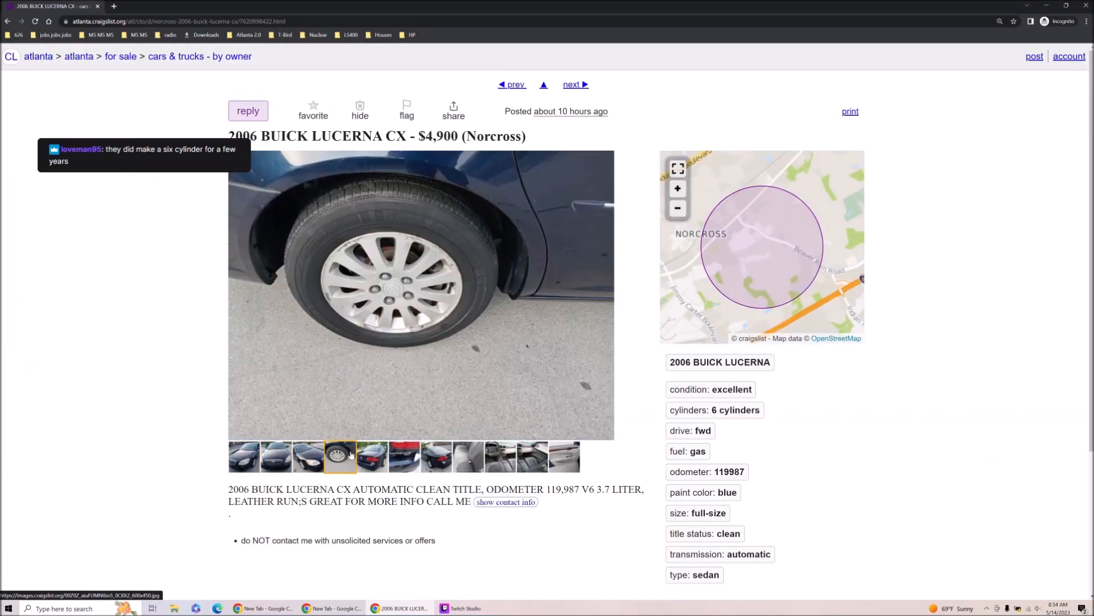
Step: View the Buick Lucerne's interior door and rear badge photos, then advance to the next listing
click(563, 456)
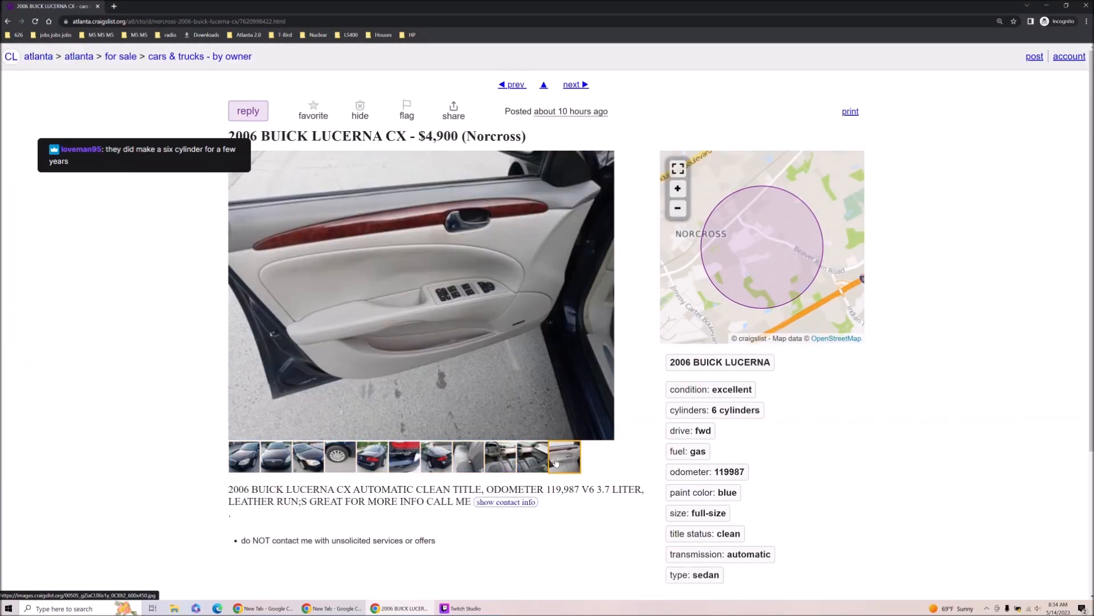
click(404, 457)
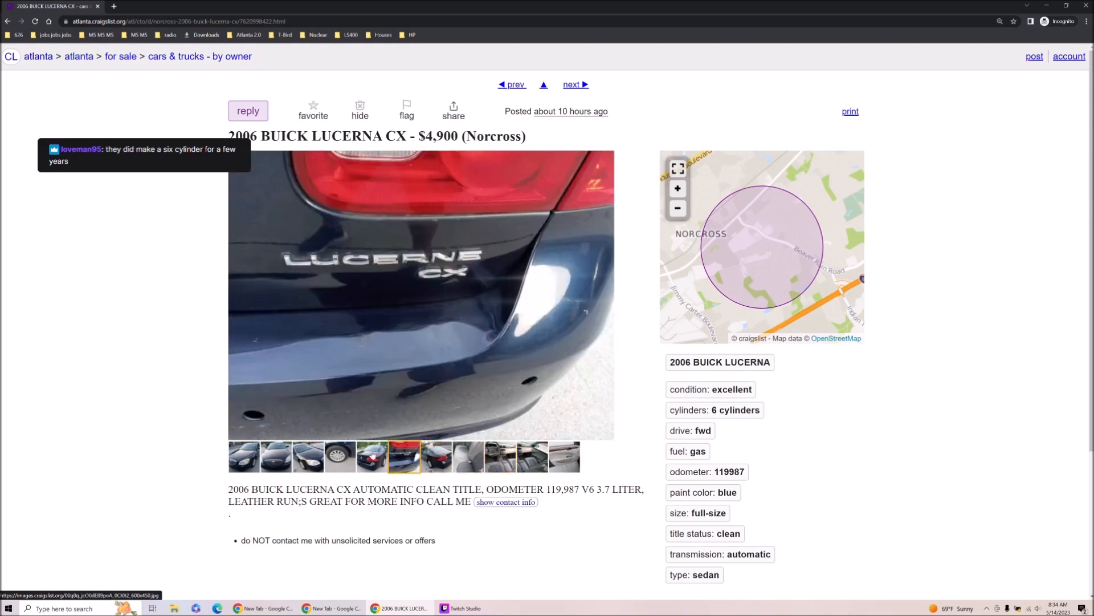
click(574, 84)
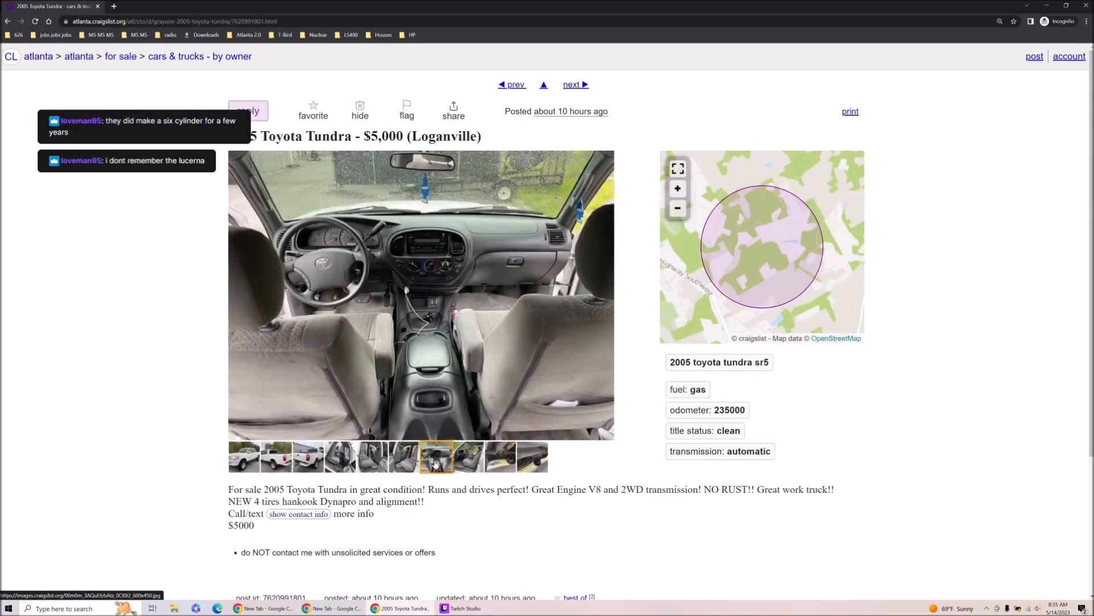
Step: Browse the 2005 Toyota Tundra's rear seat and exterior photos, enlarging and advancing through them
click(404, 457)
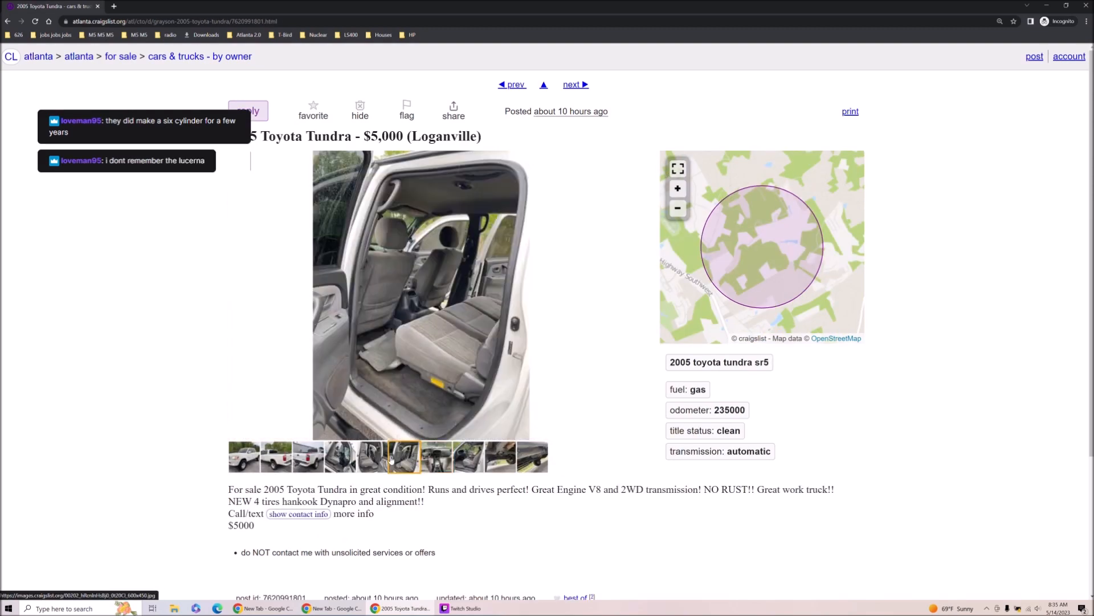
click(244, 456)
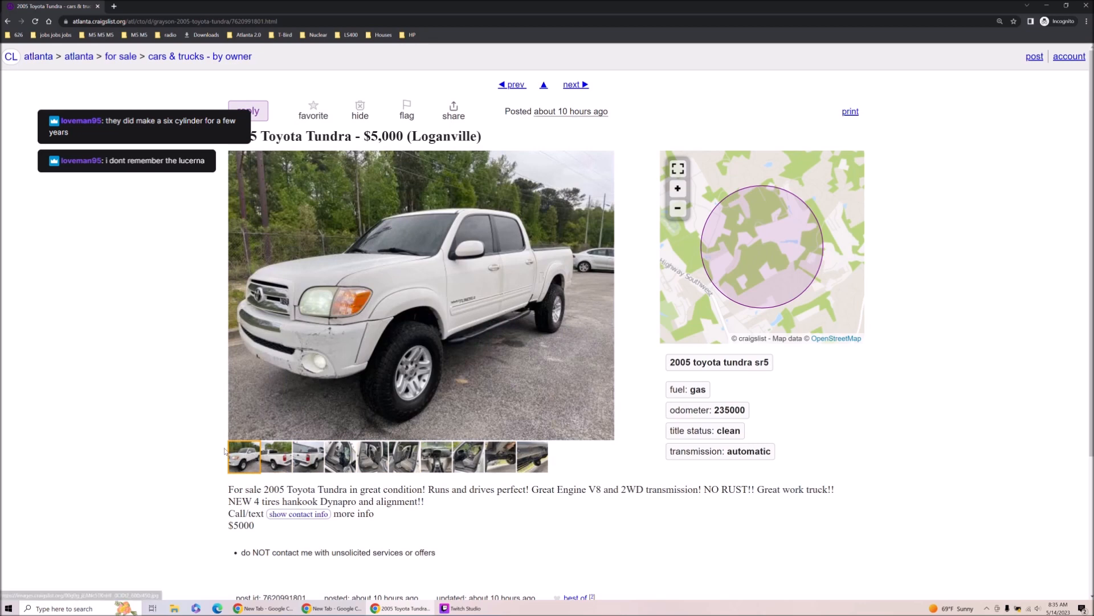
click(421, 294)
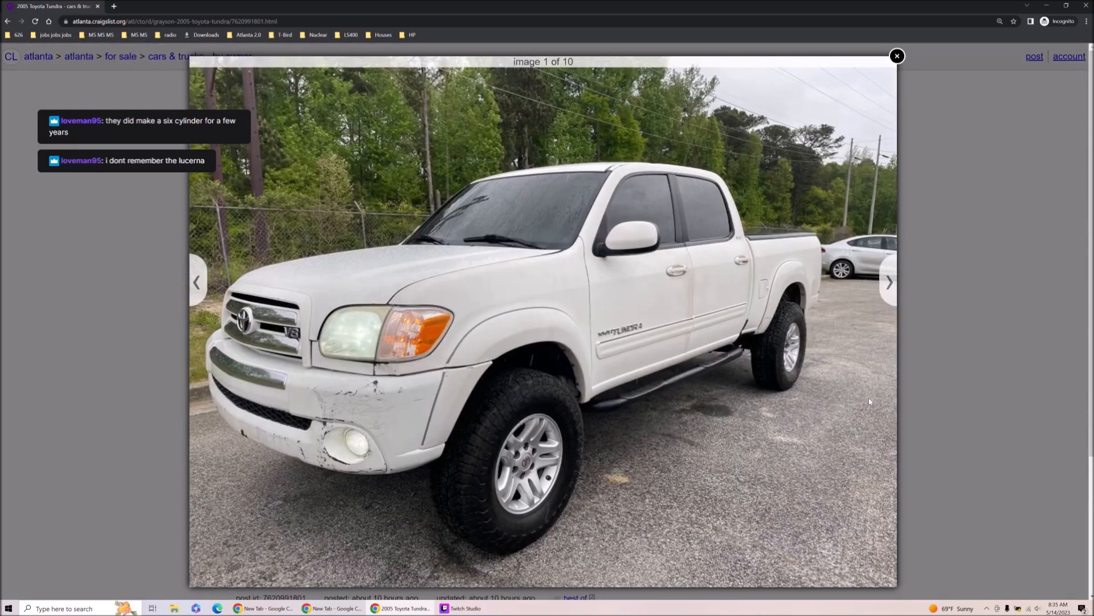
mouse_move(868, 385)
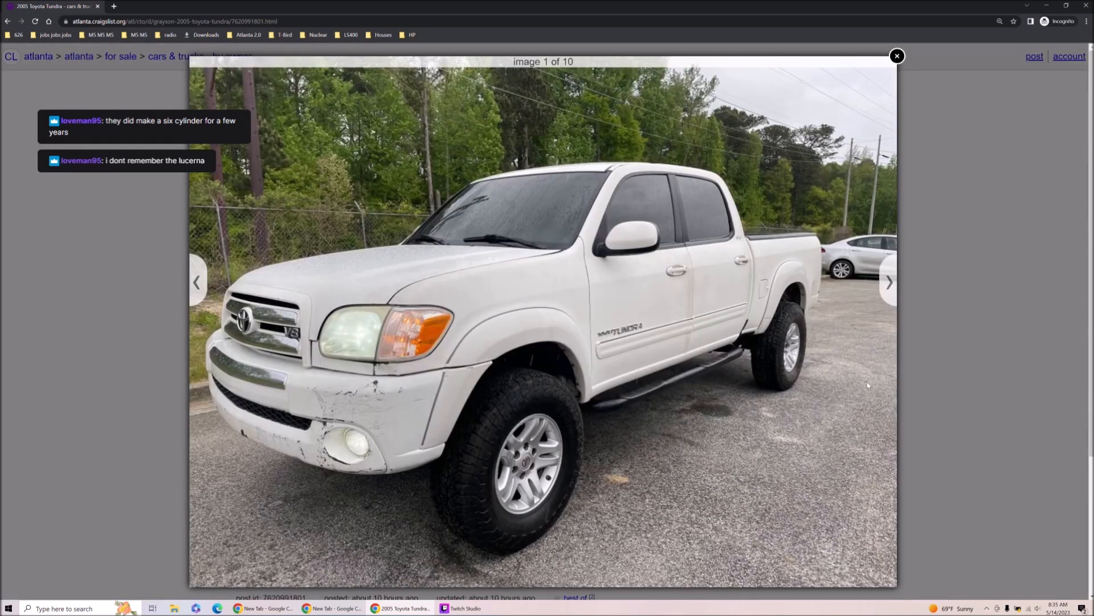
mouse_move(888, 282)
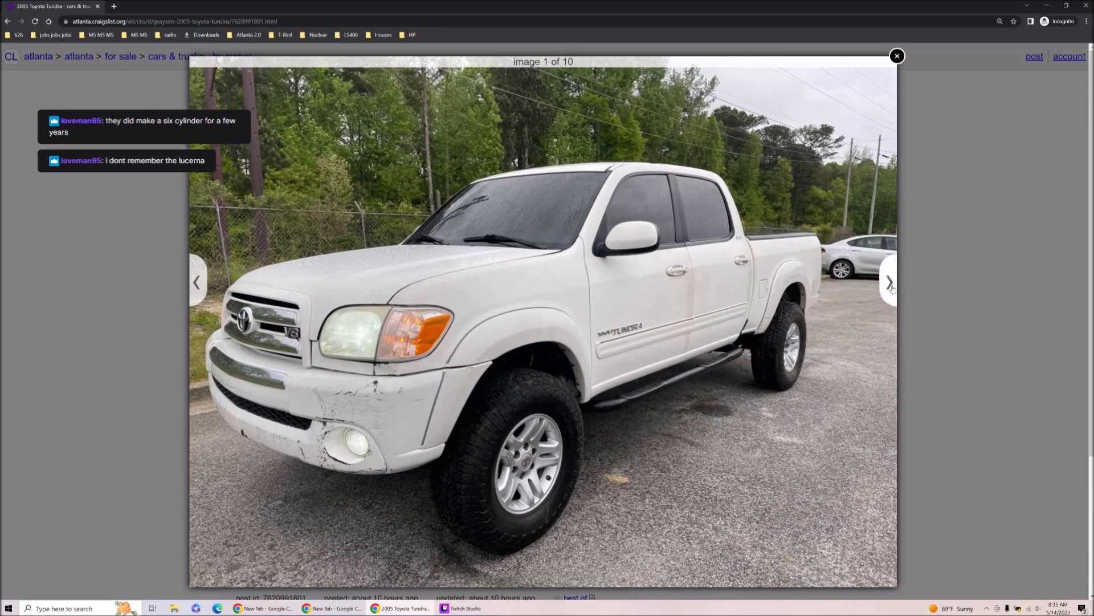
click(888, 282)
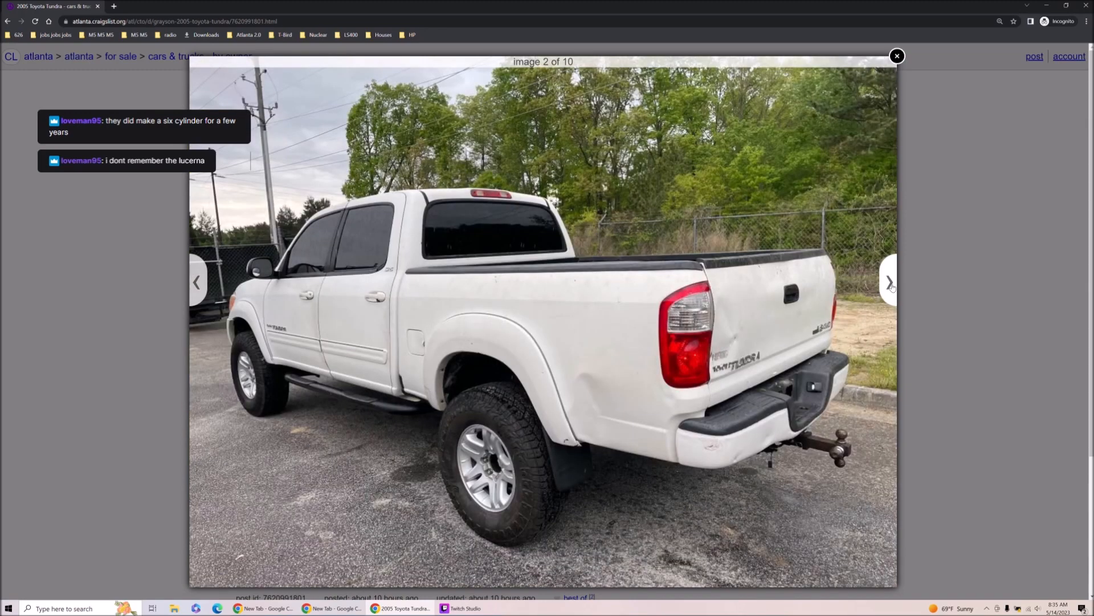
click(888, 281)
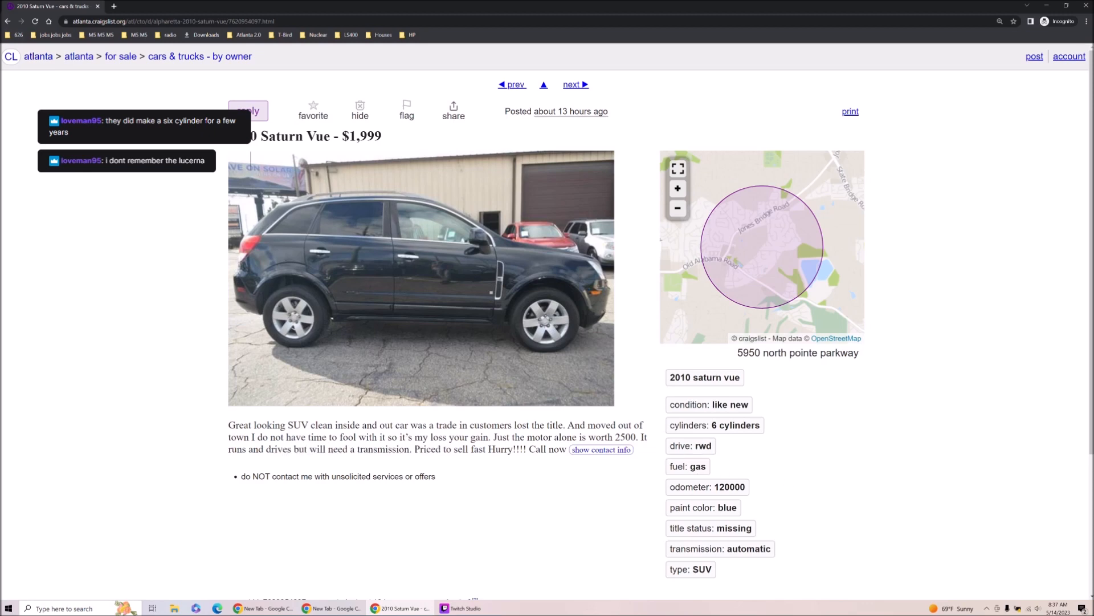
Step: Highlight the 'rwd' drive value in the 2010 Saturn Vue's specs
double_click(700, 445)
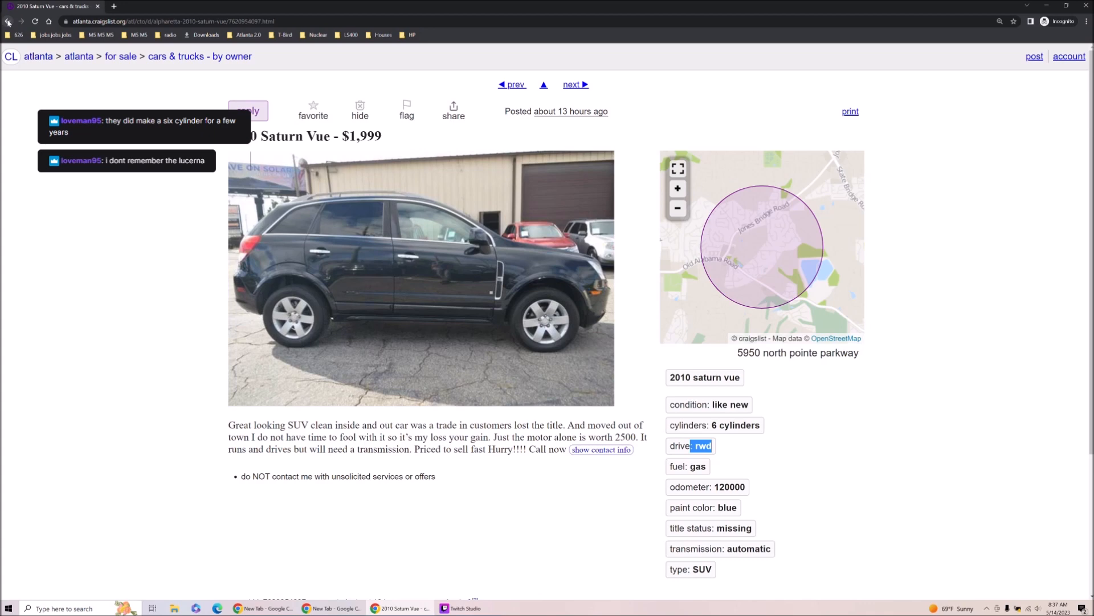
mouse_move(8, 21)
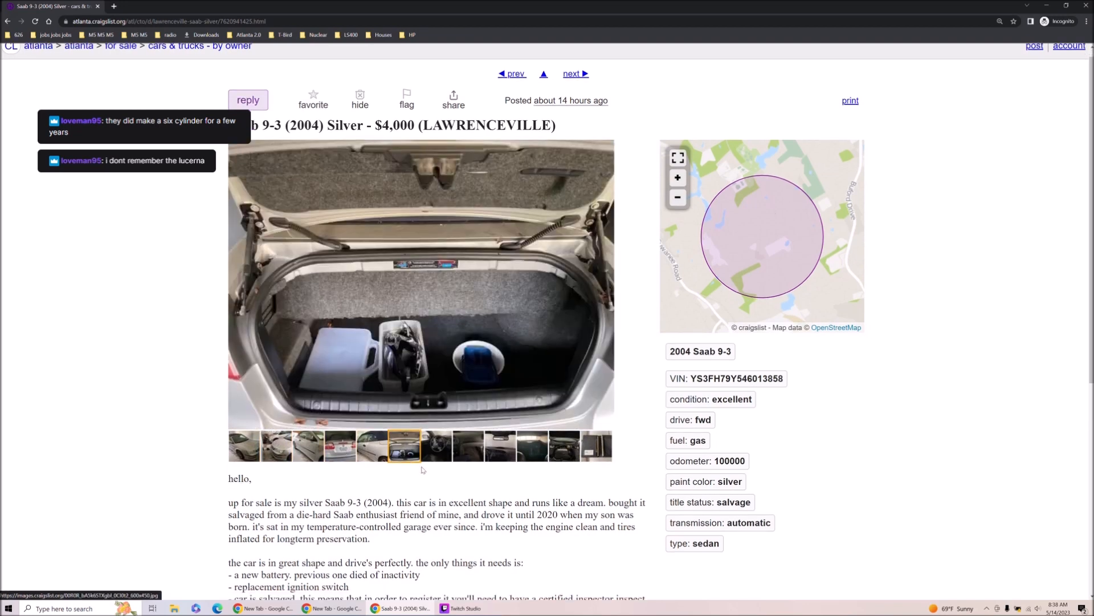
Step: View the Saab 9-3's footwell and dashboard photos, then page through the enlarged photos
scroll(down, 3)
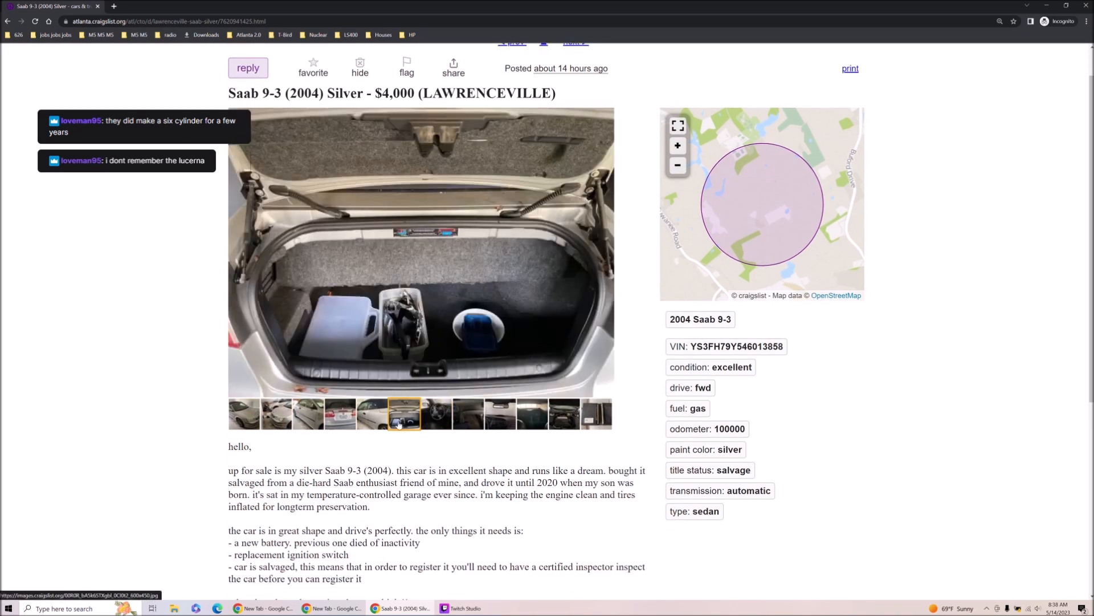
click(468, 414)
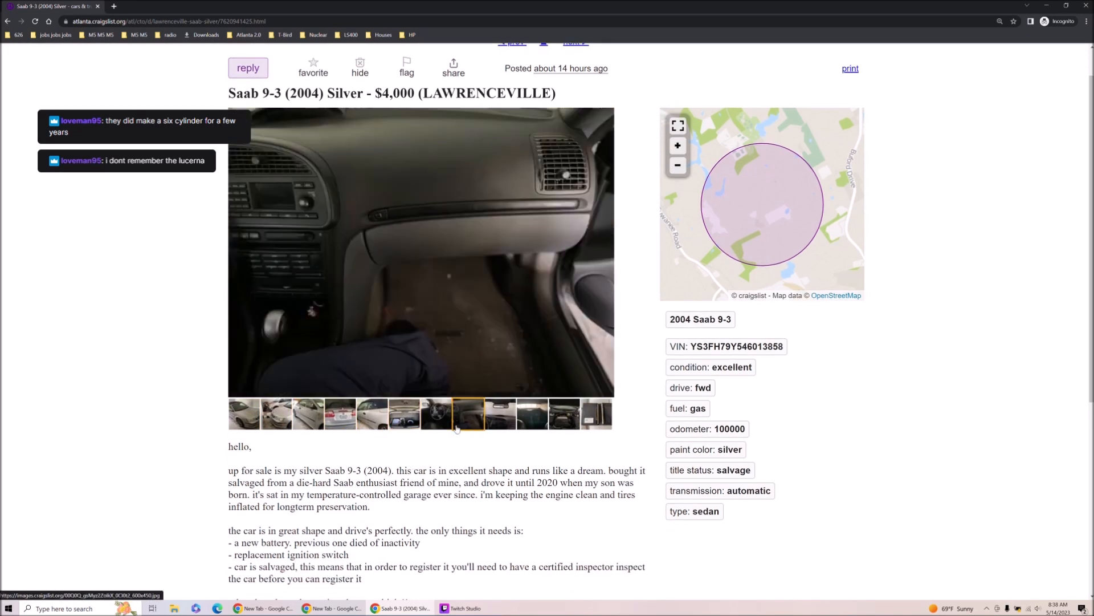
click(500, 413)
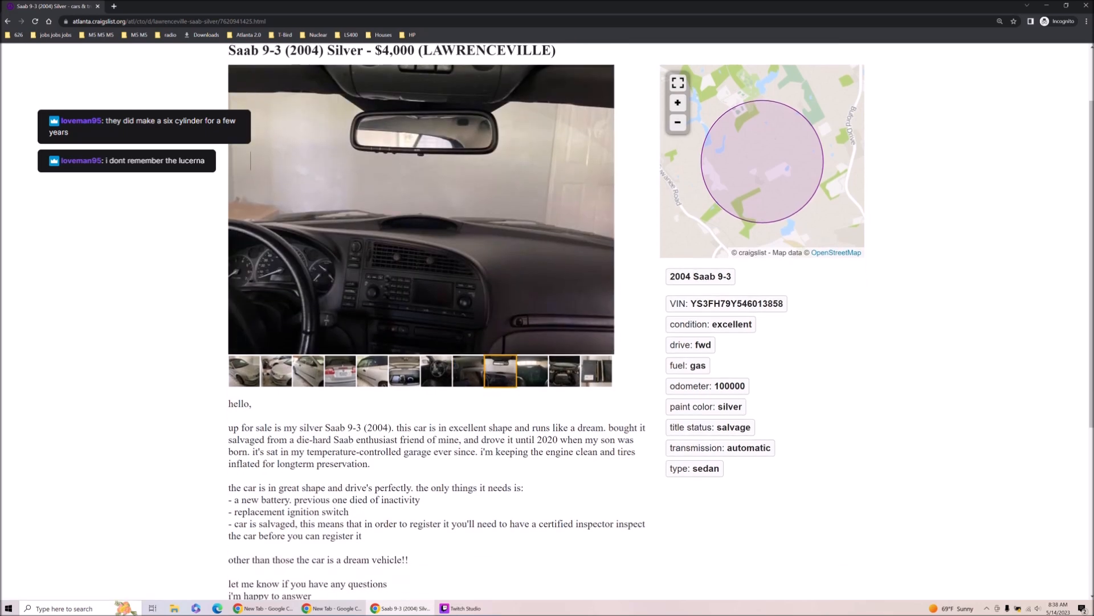
mouse_move(452, 461)
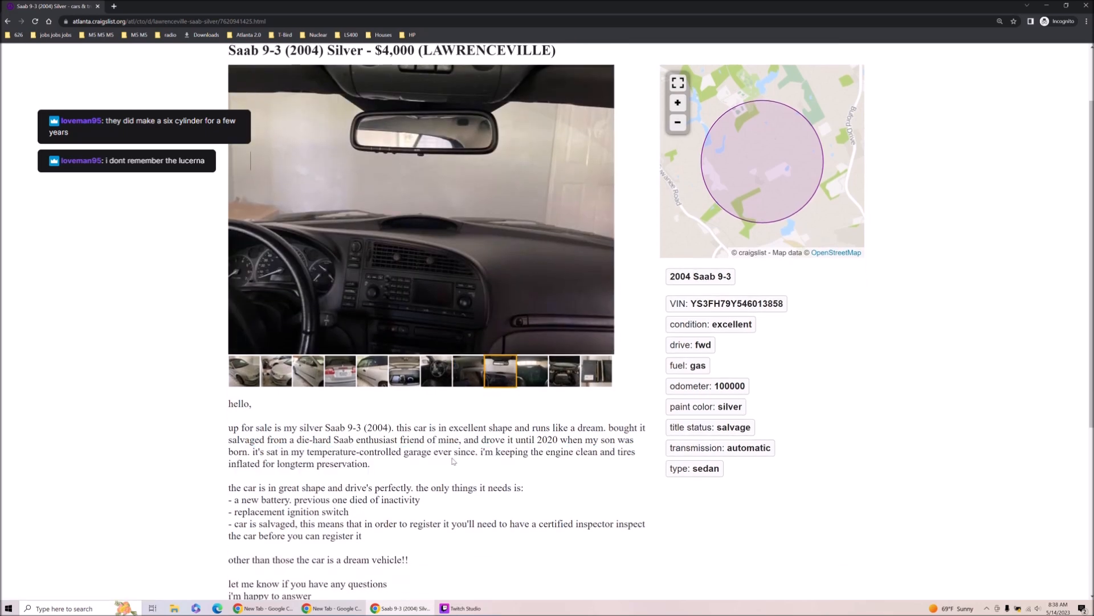
scroll(down, 3)
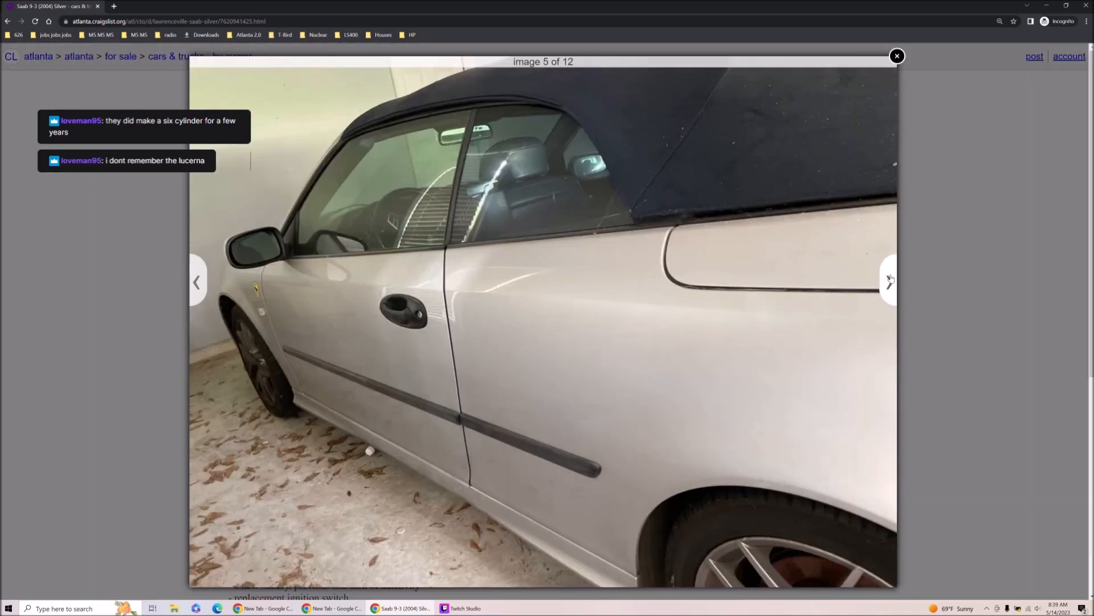
click(889, 281)
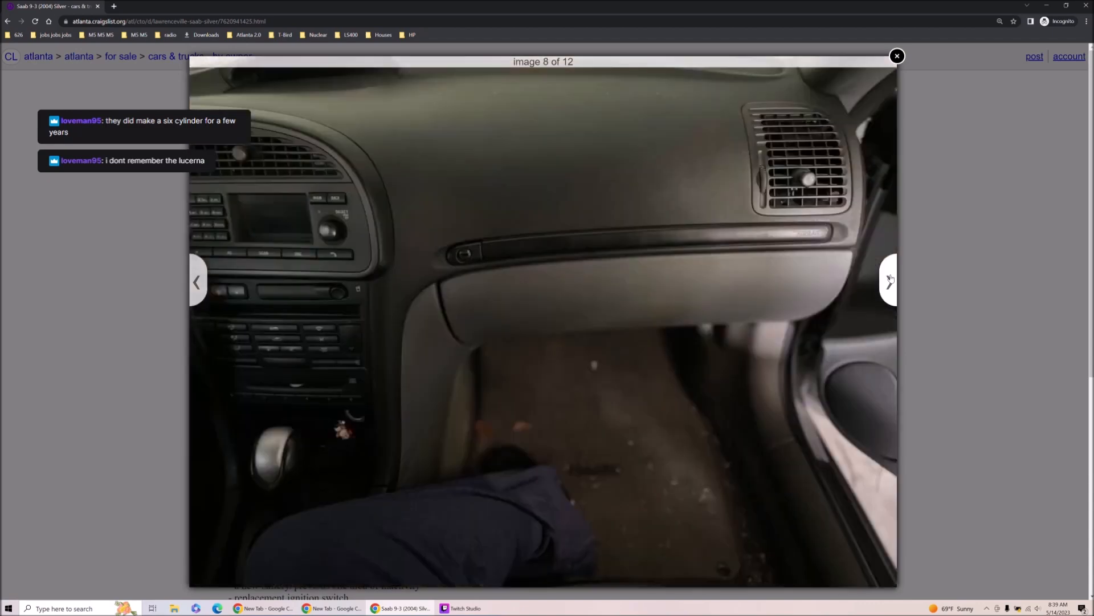
click(889, 280)
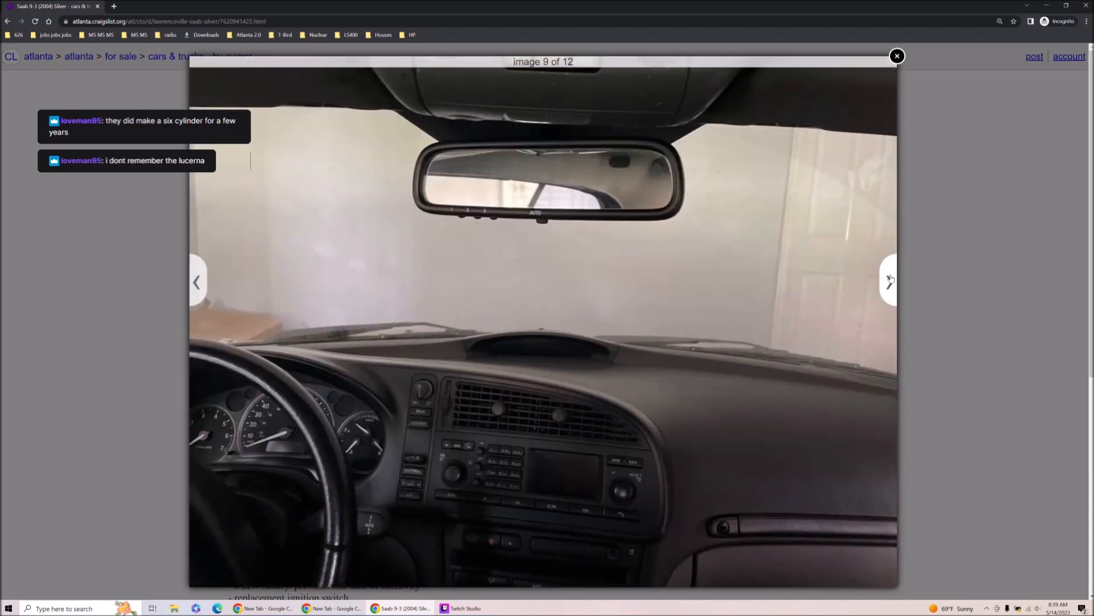
click(889, 281)
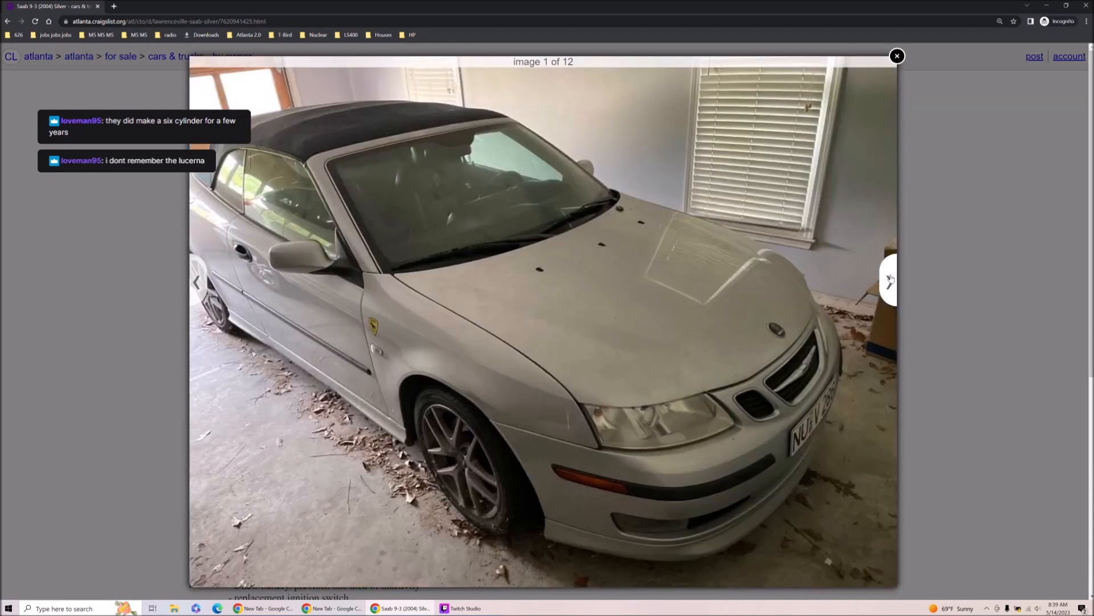
click(888, 281)
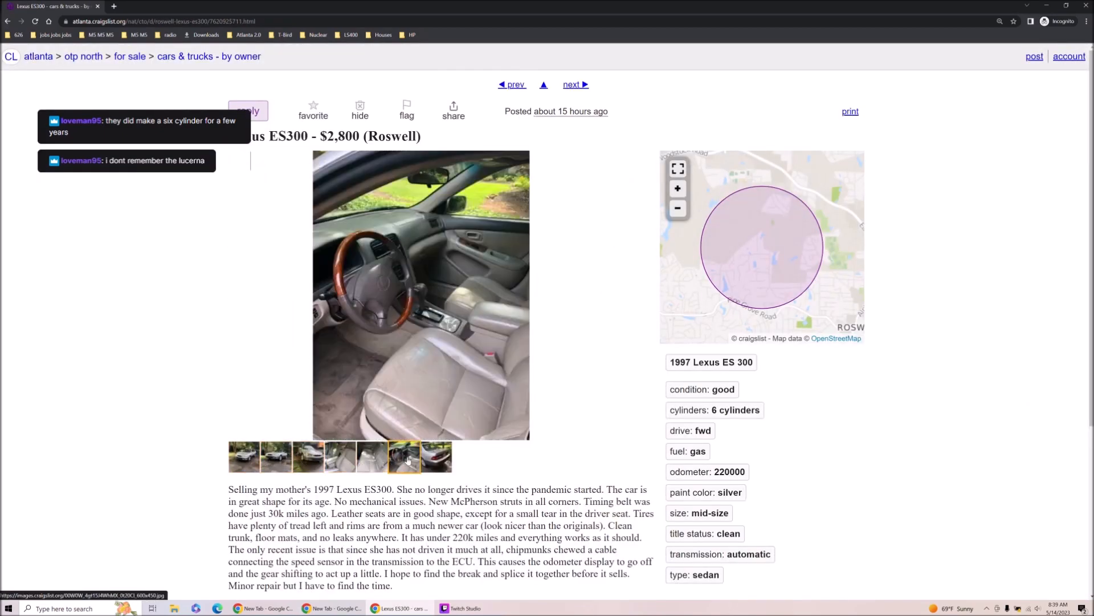
Step: Enlarge the 1997 Lexus ES300's first exterior photo and advance through the following images
click(243, 457)
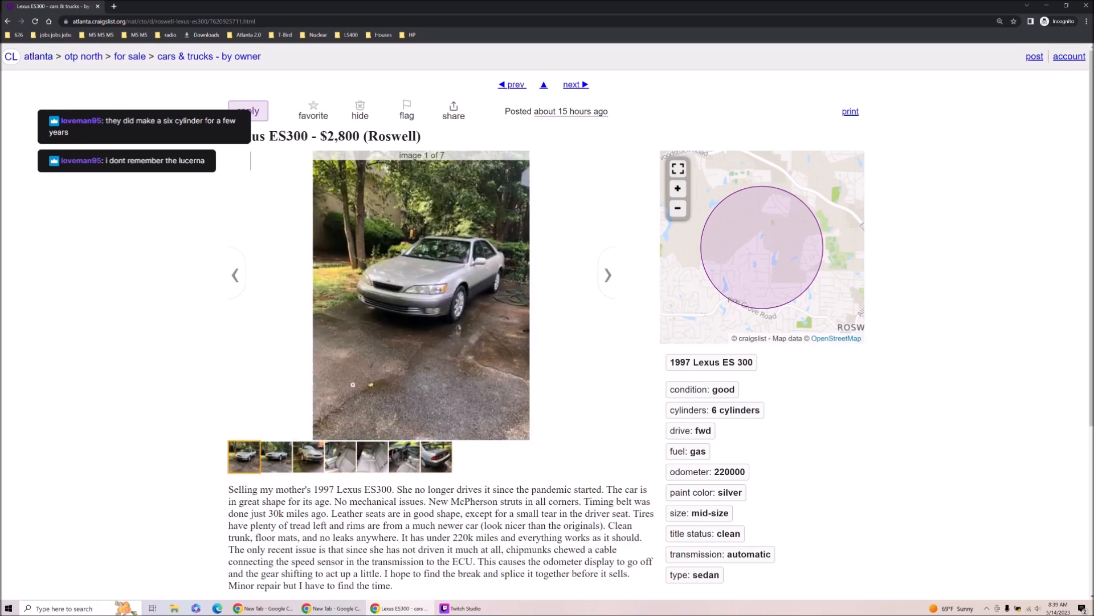
click(420, 297)
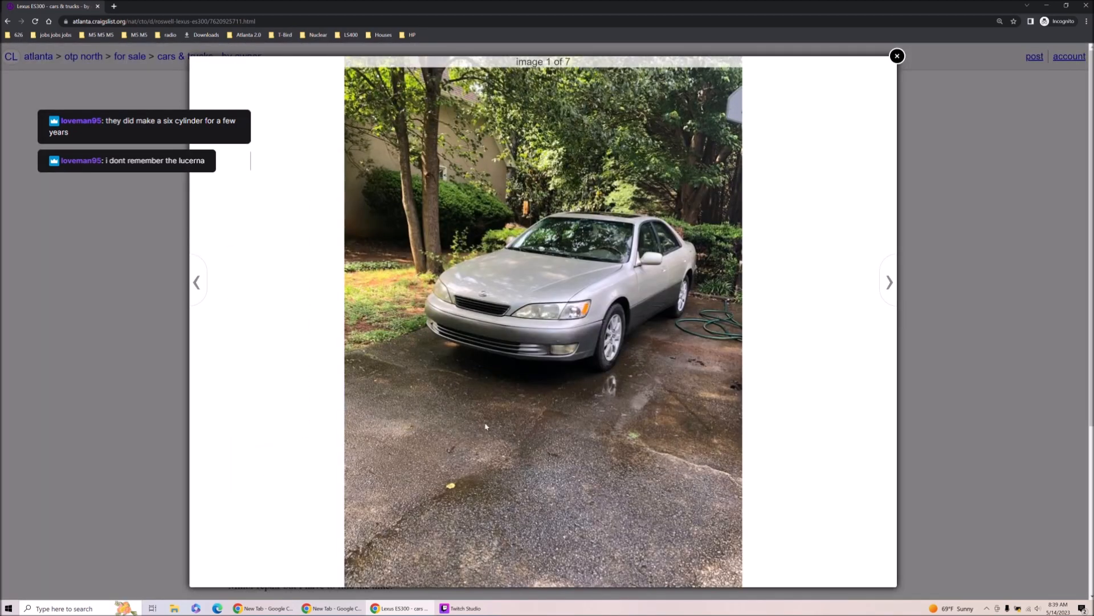
mouse_move(713, 274)
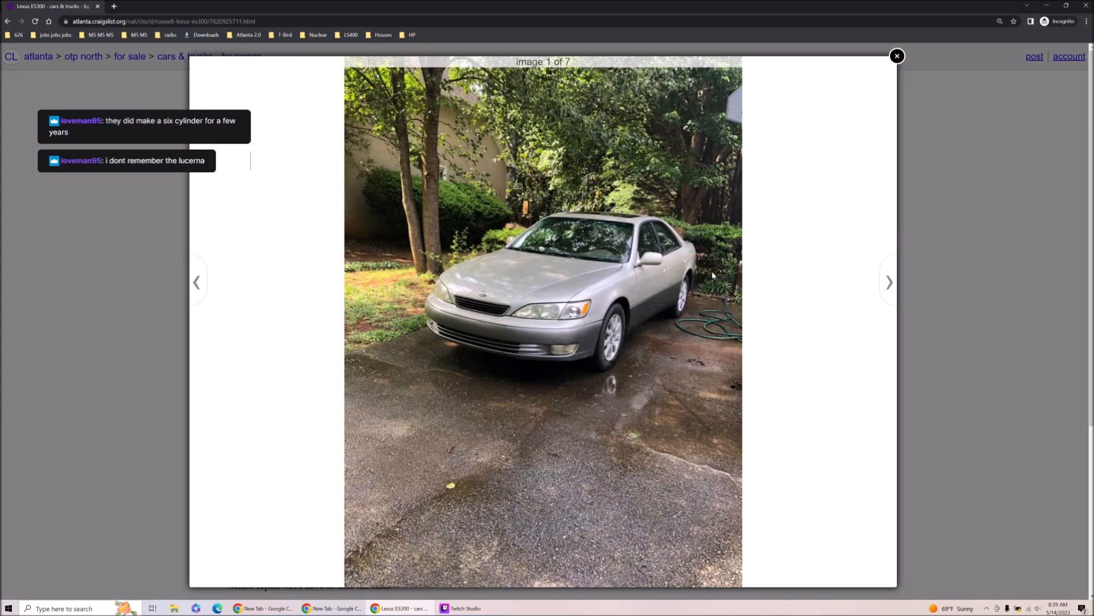
mouse_move(701, 343)
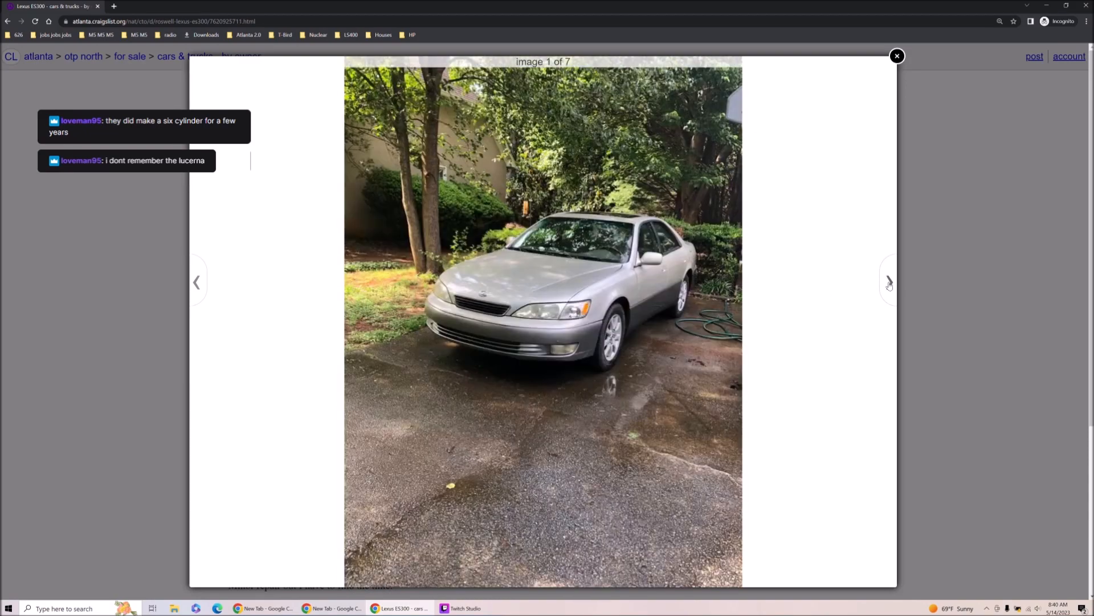
click(889, 281)
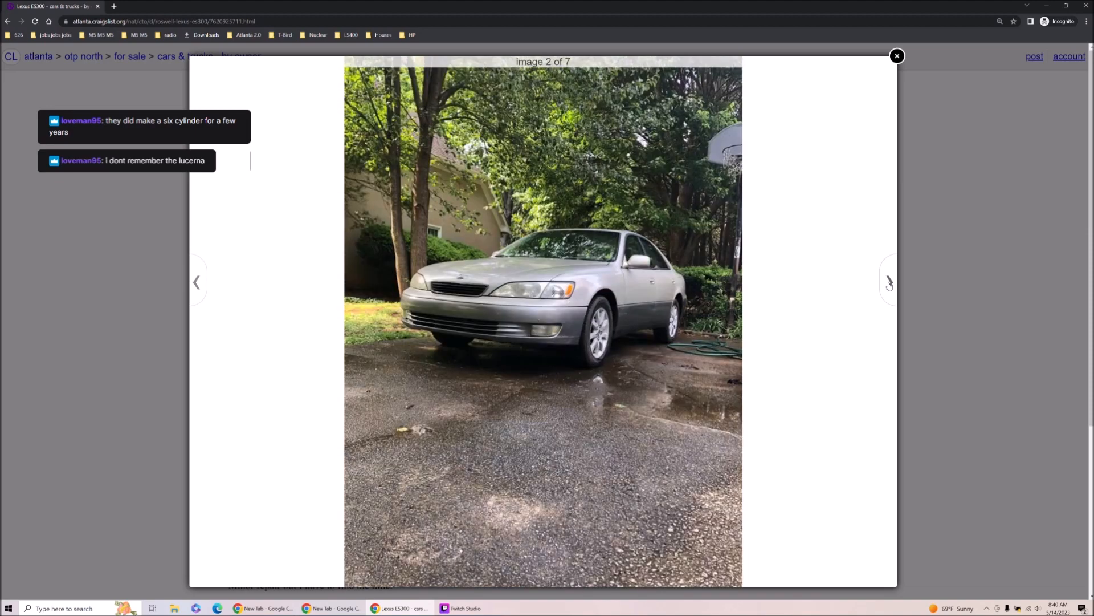
click(889, 281)
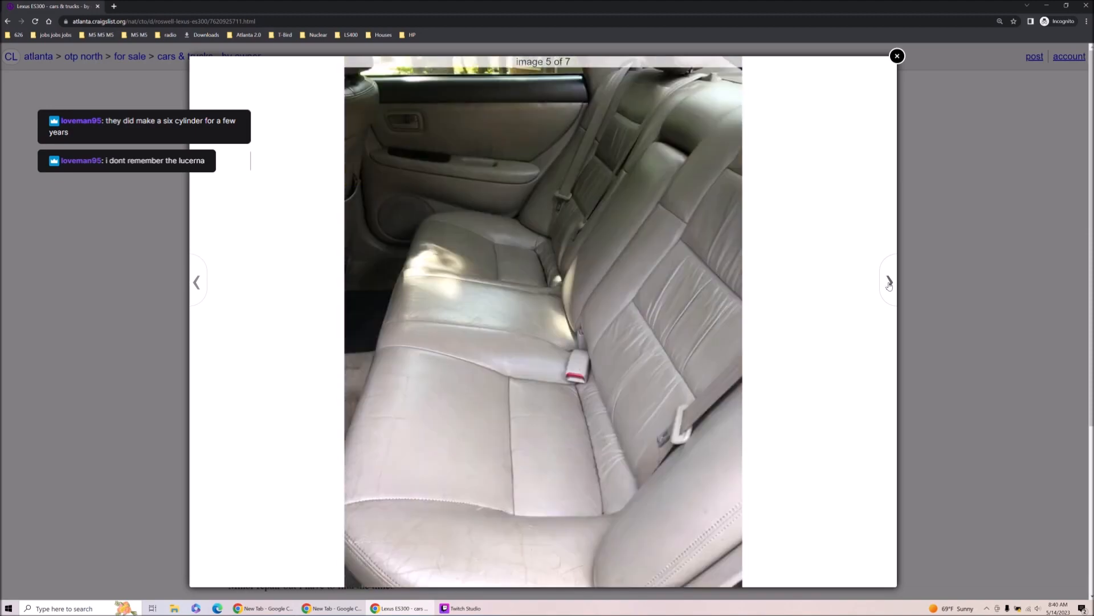
click(896, 55)
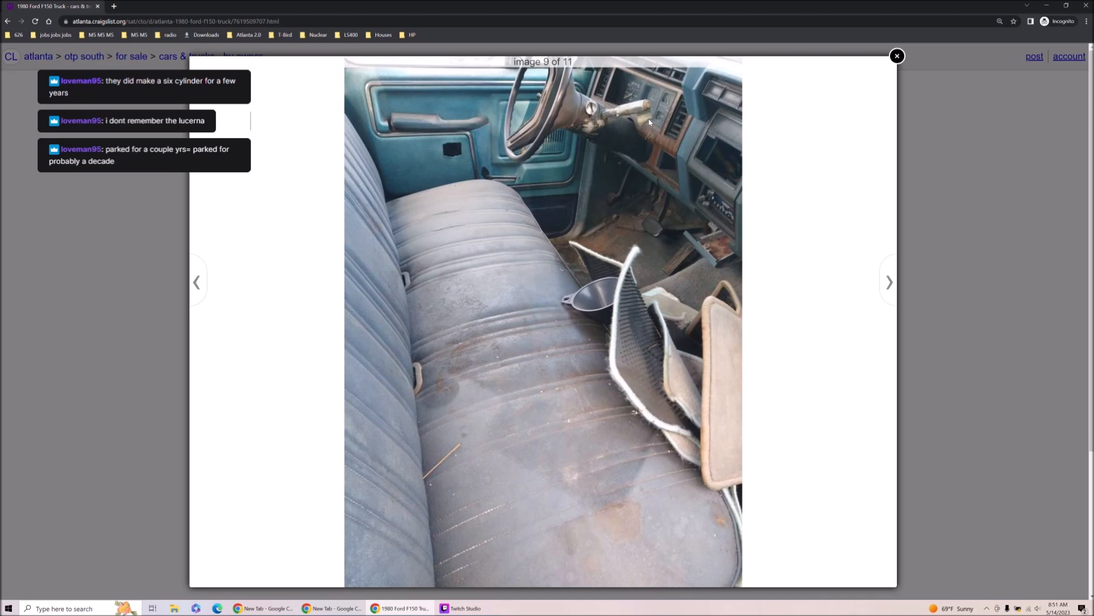
mouse_move(623, 128)
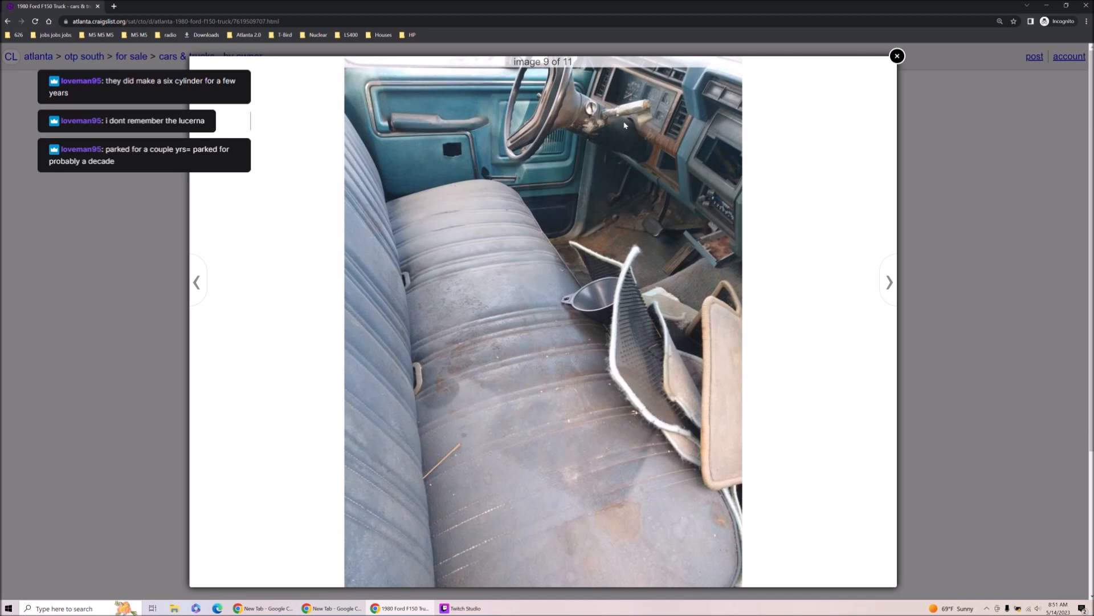
mouse_move(634, 137)
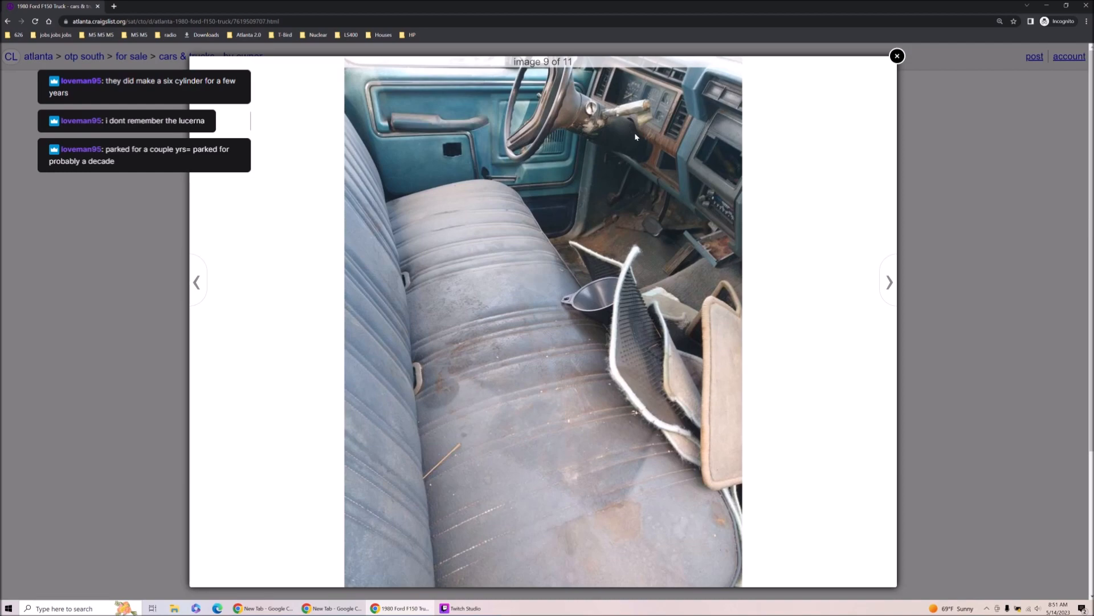
mouse_move(644, 136)
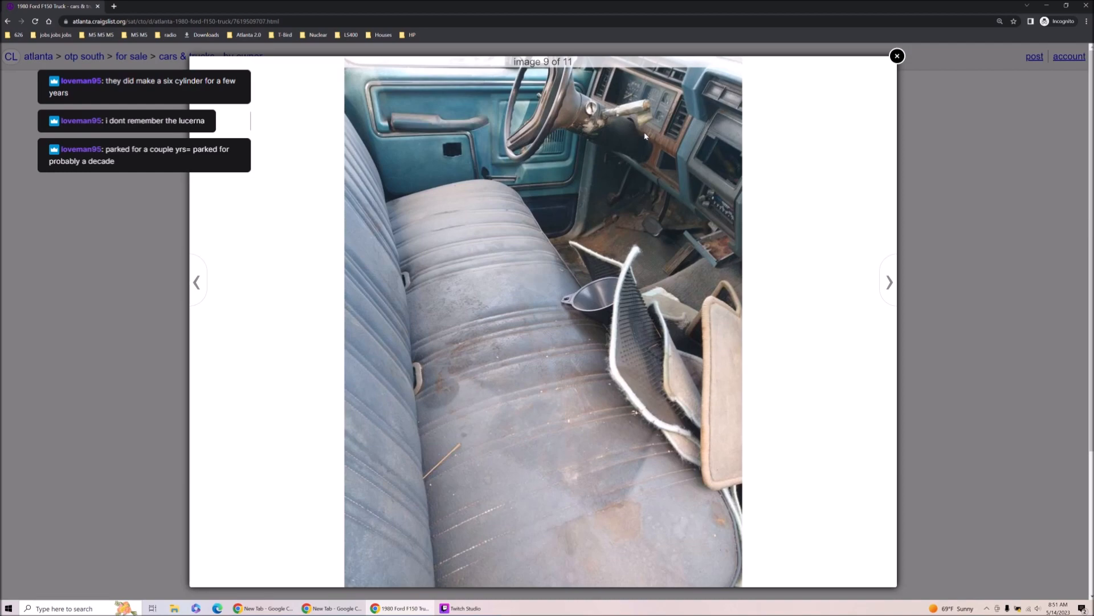
Step: Step through the 1980 Ford F150's engine bay, door sticker and other enlarged photos
click(197, 281)
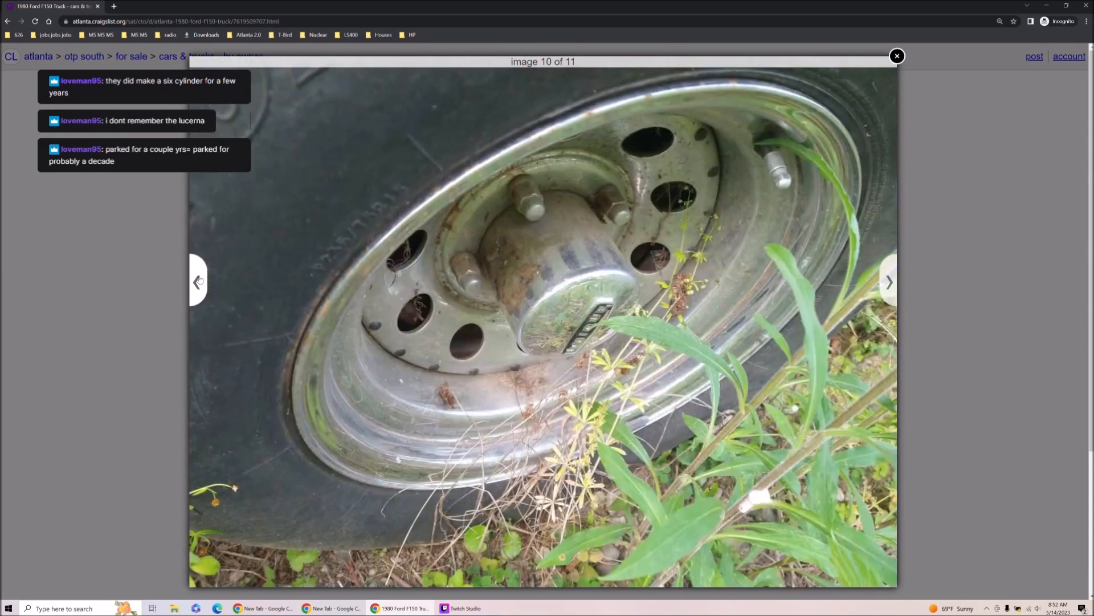
click(888, 283)
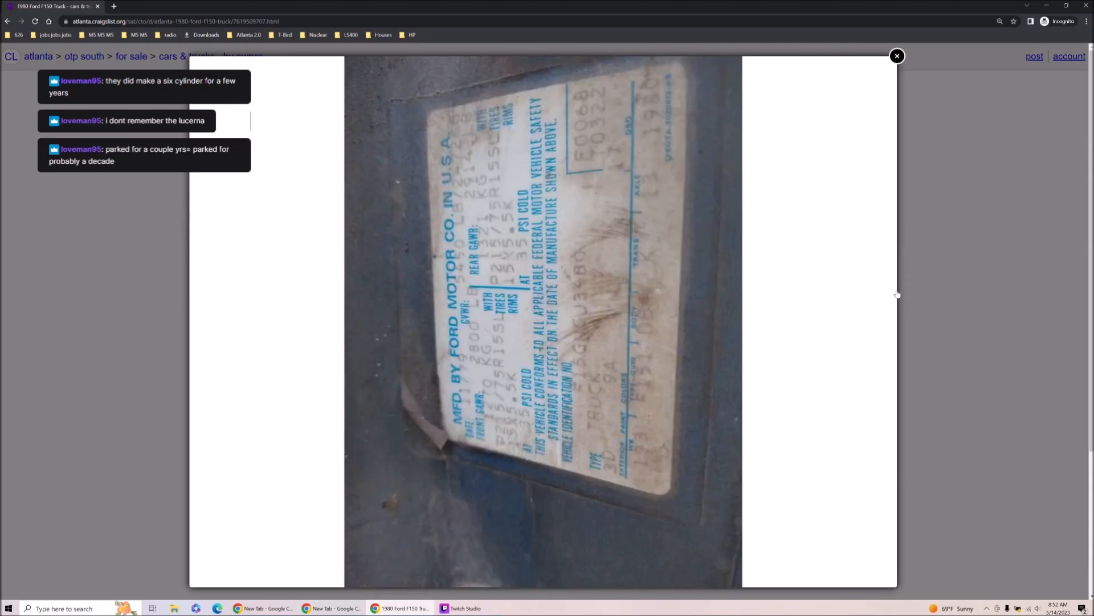
click(888, 281)
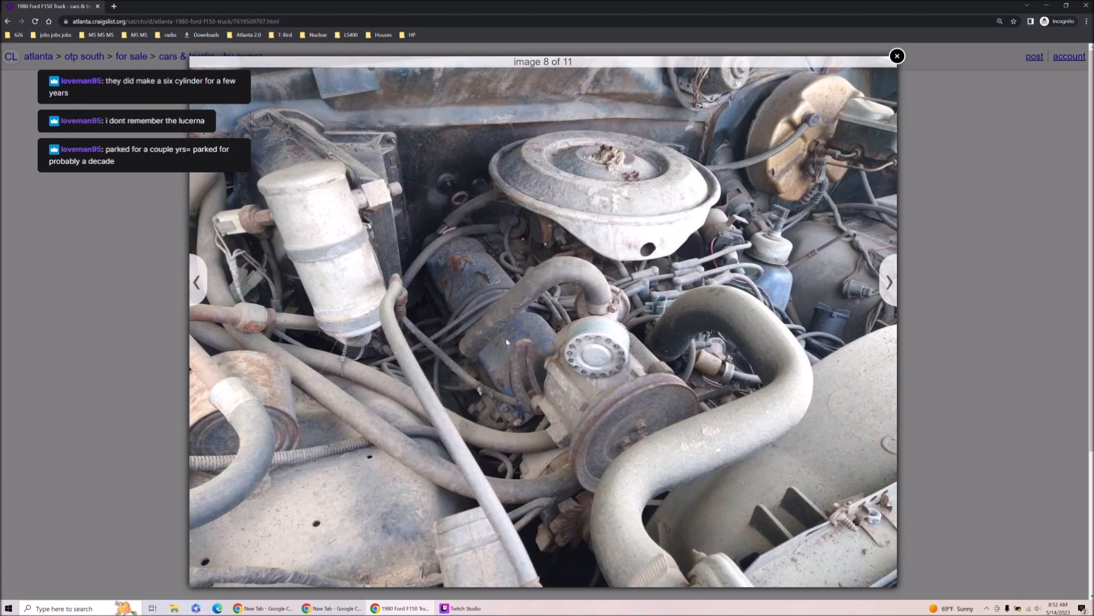
click(198, 281)
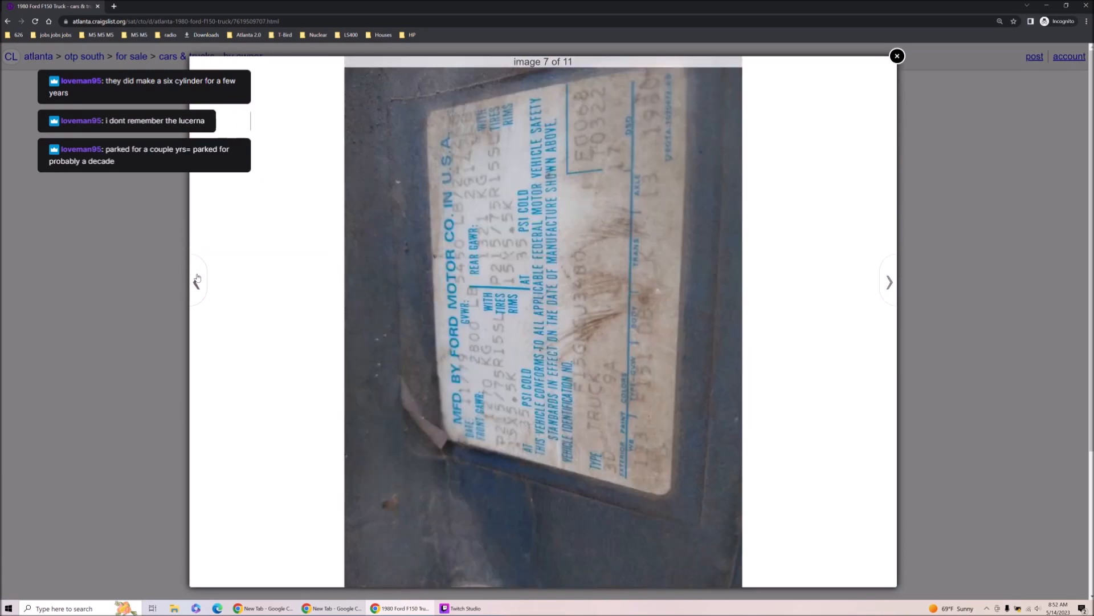
click(198, 281)
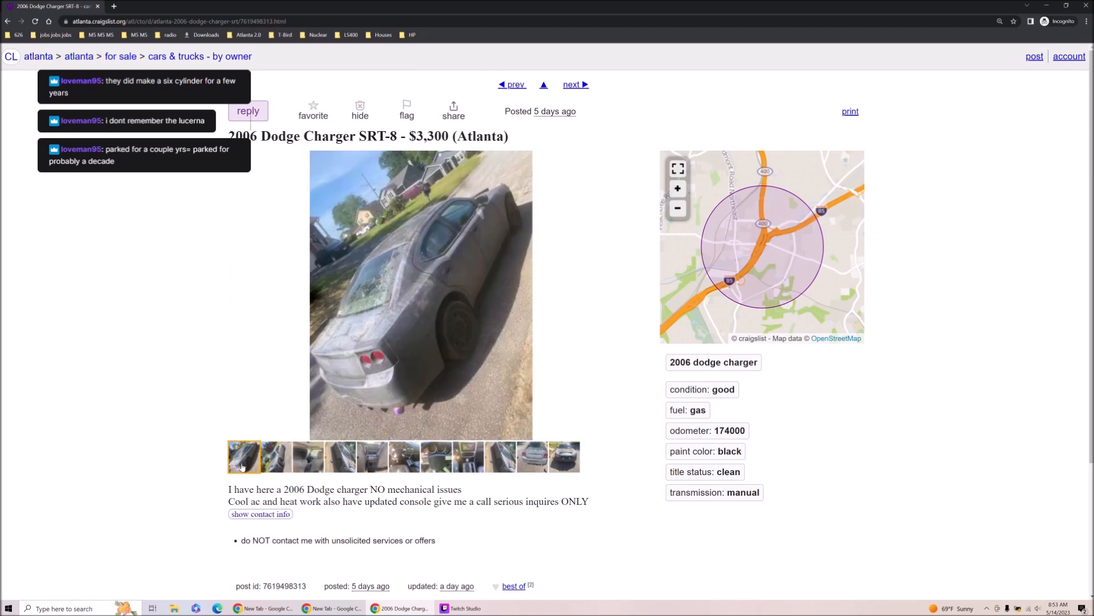
Step: View the Charger SRT-8's center console and first photos, enlarge it, and advance one photo
click(372, 457)
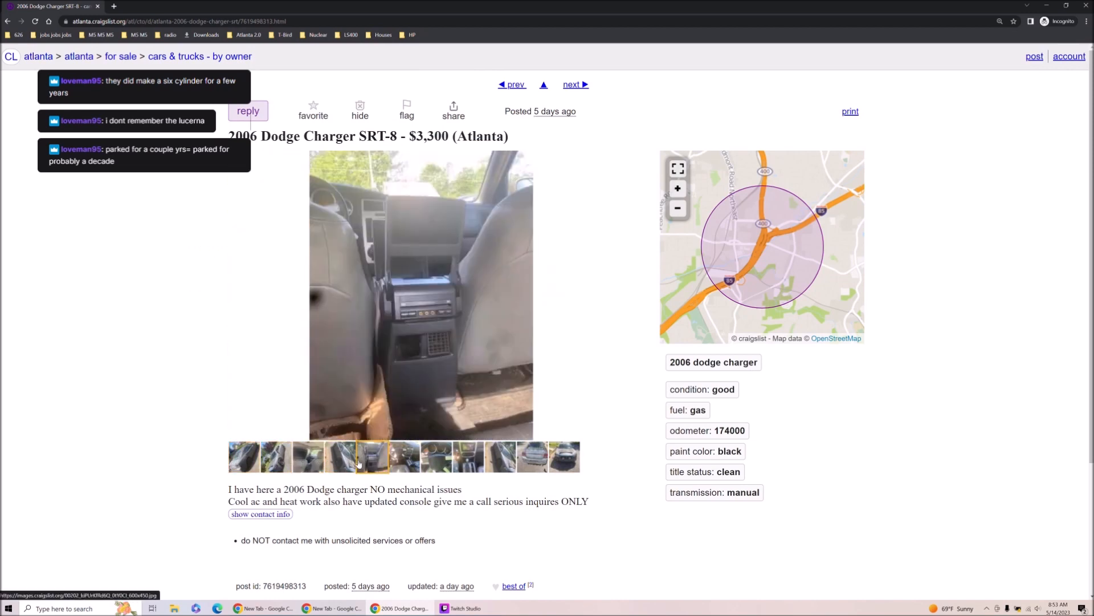
click(244, 456)
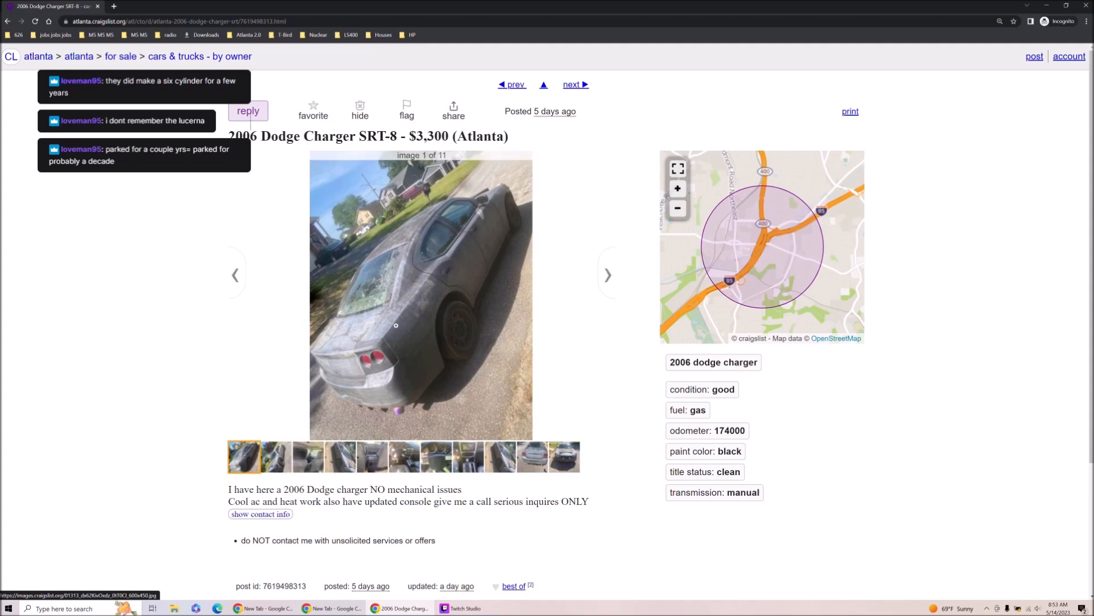
click(421, 296)
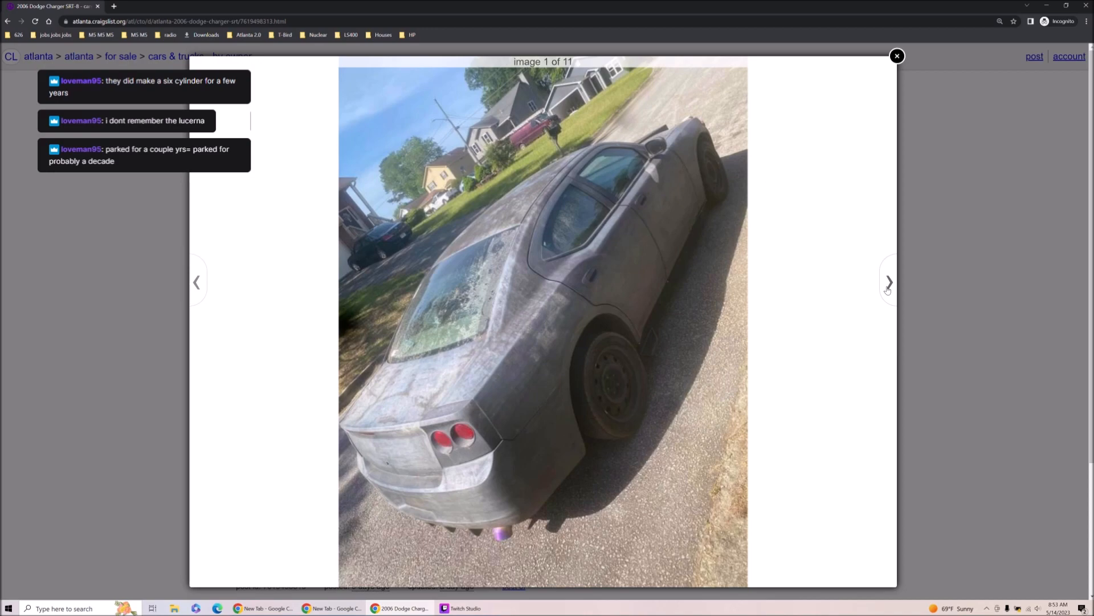
click(888, 282)
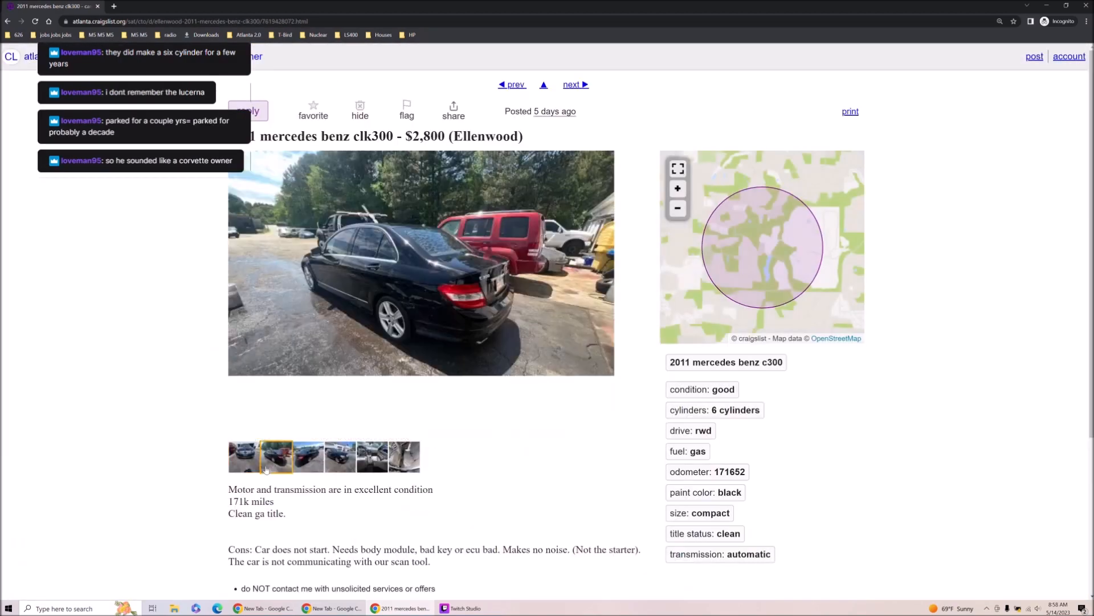
Step: View the Mercedes CLK300's rear interior and front exterior photos, then return to the results gallery
click(404, 457)
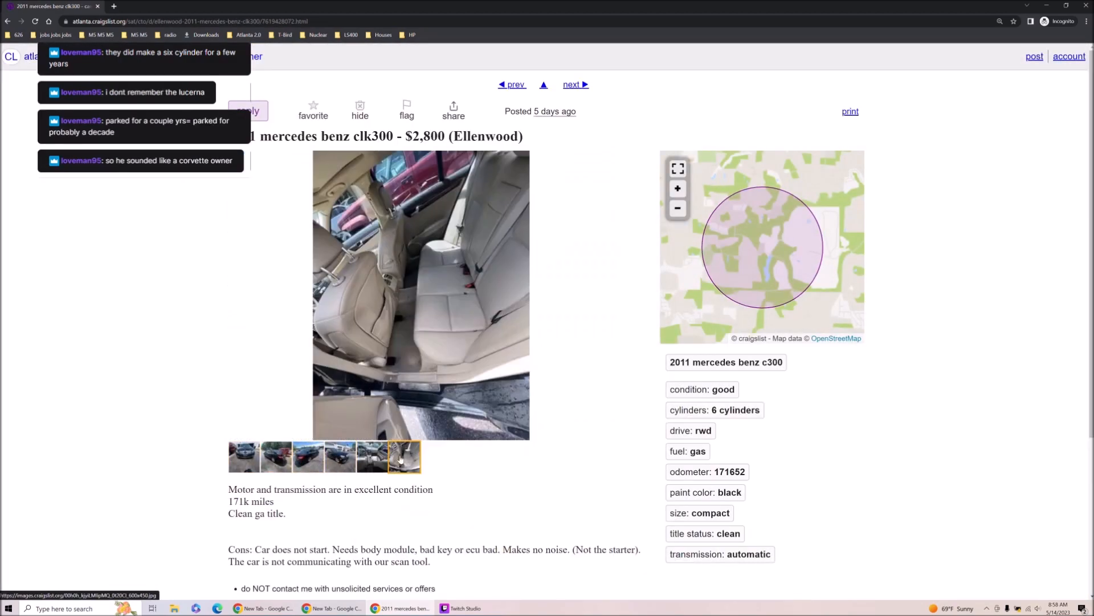
click(341, 456)
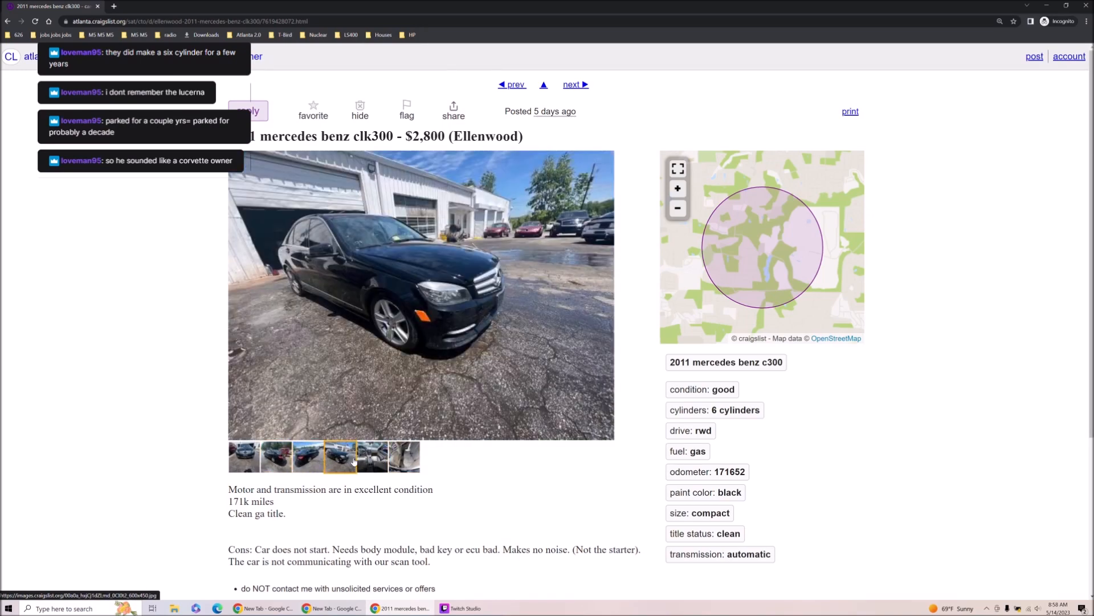
click(404, 456)
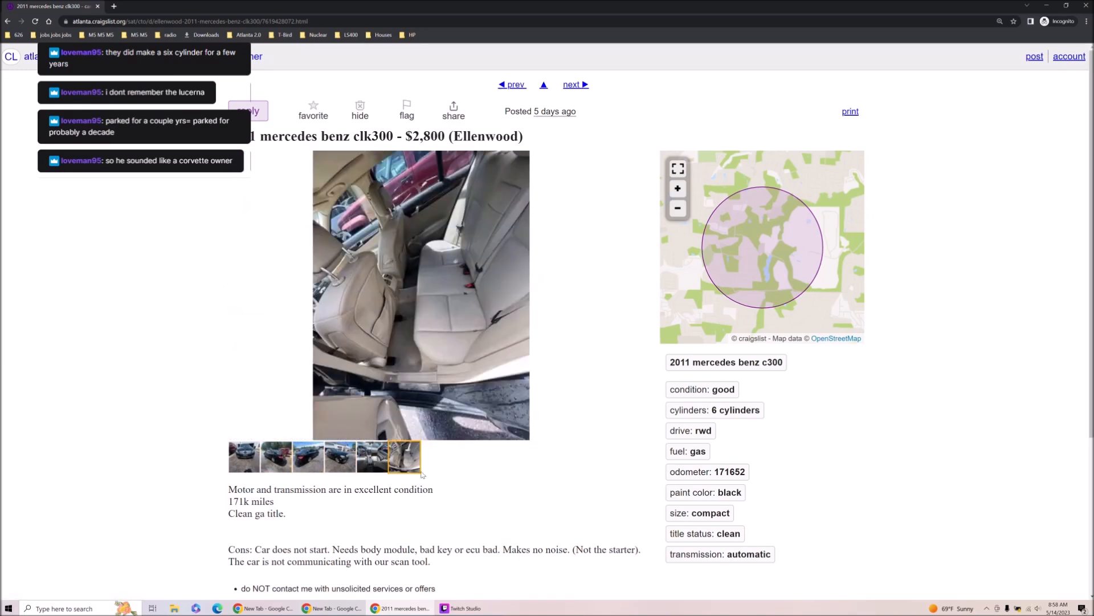
click(8, 21)
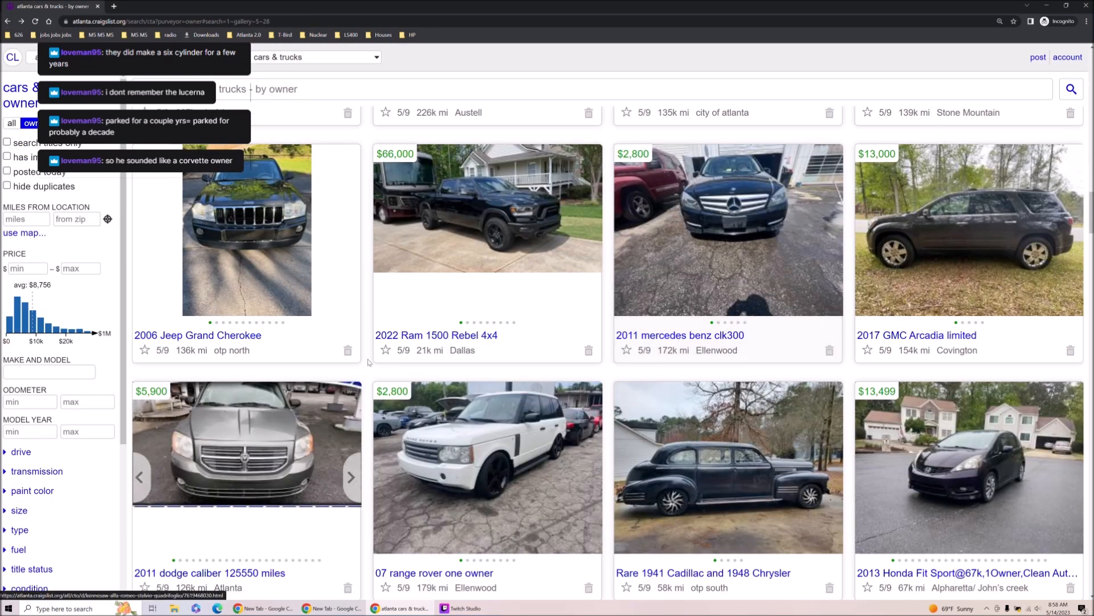
Step: Scroll through the 1984 Monte Carlo SS listing's description and specs
scroll(down, 3)
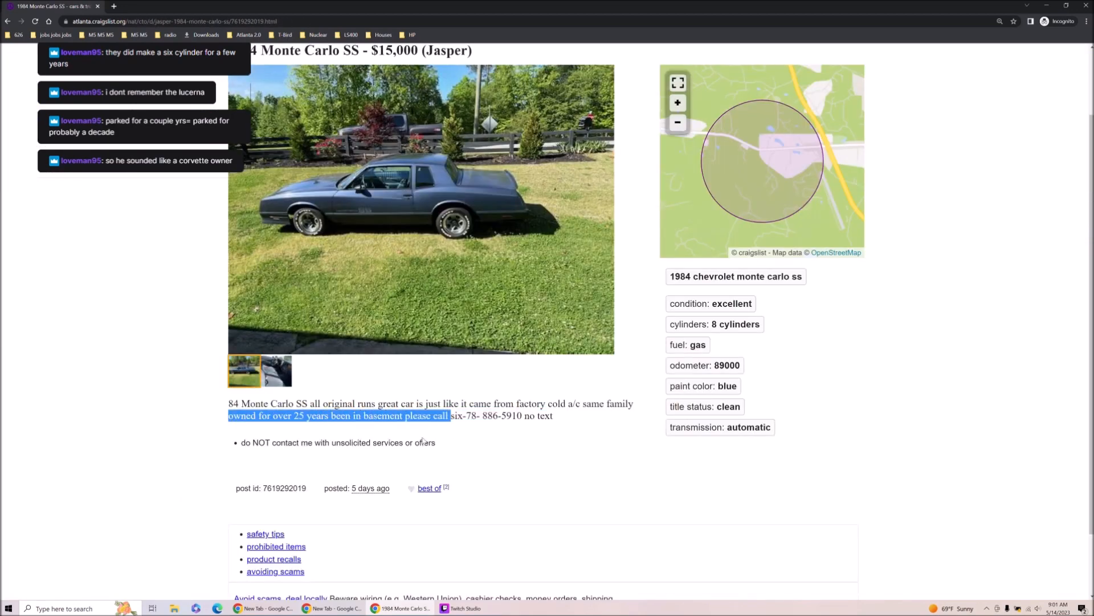
scroll(up, 3)
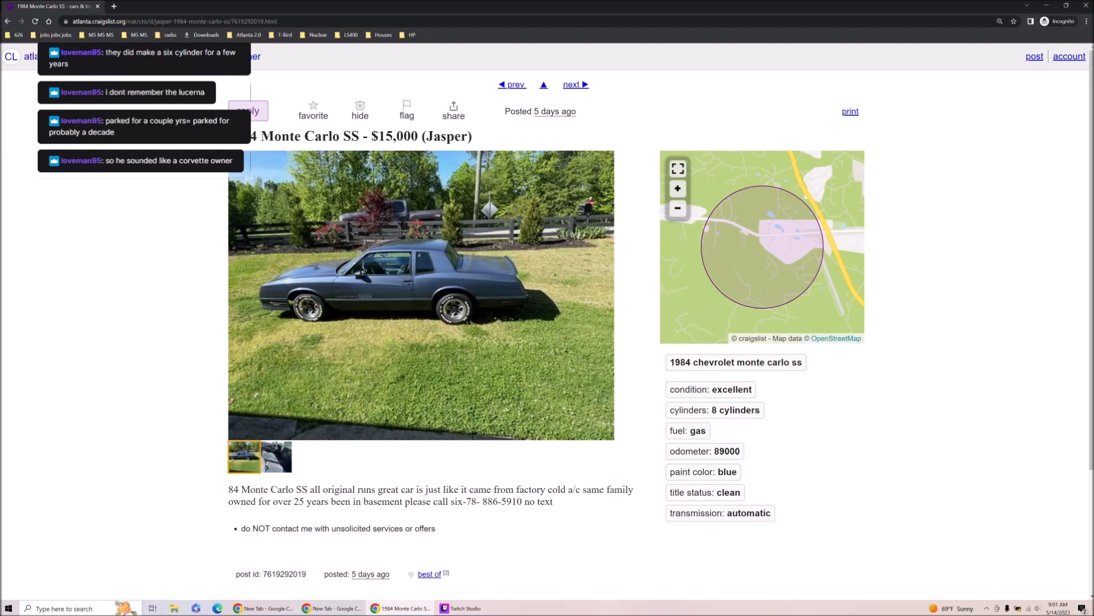
Step: View the Chevy 3500's photos, including the dashboard gauges, and scroll to its description
click(575, 85)
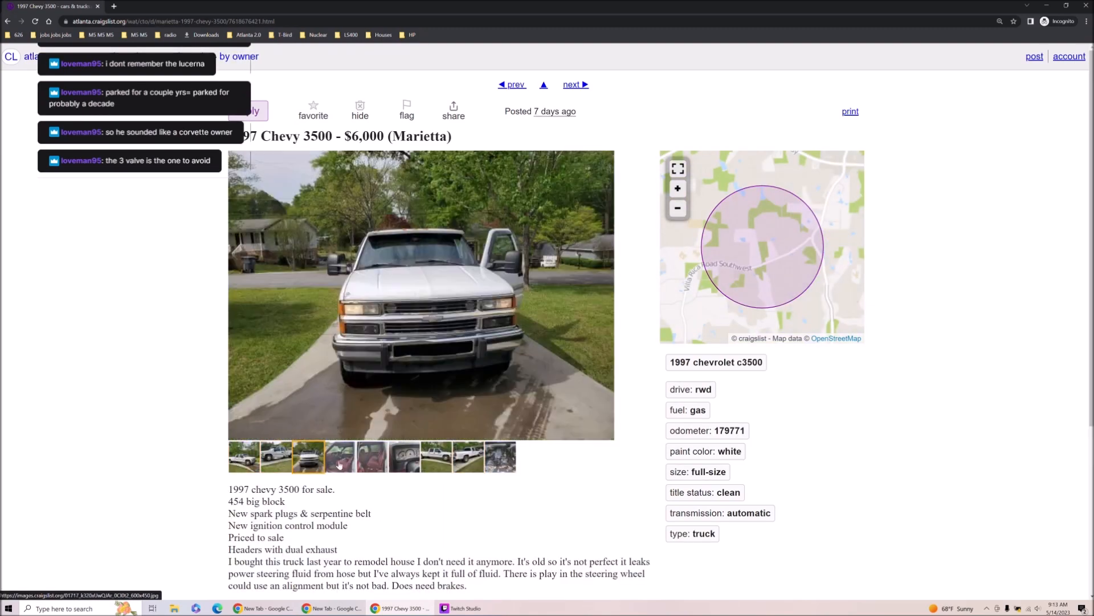
click(403, 457)
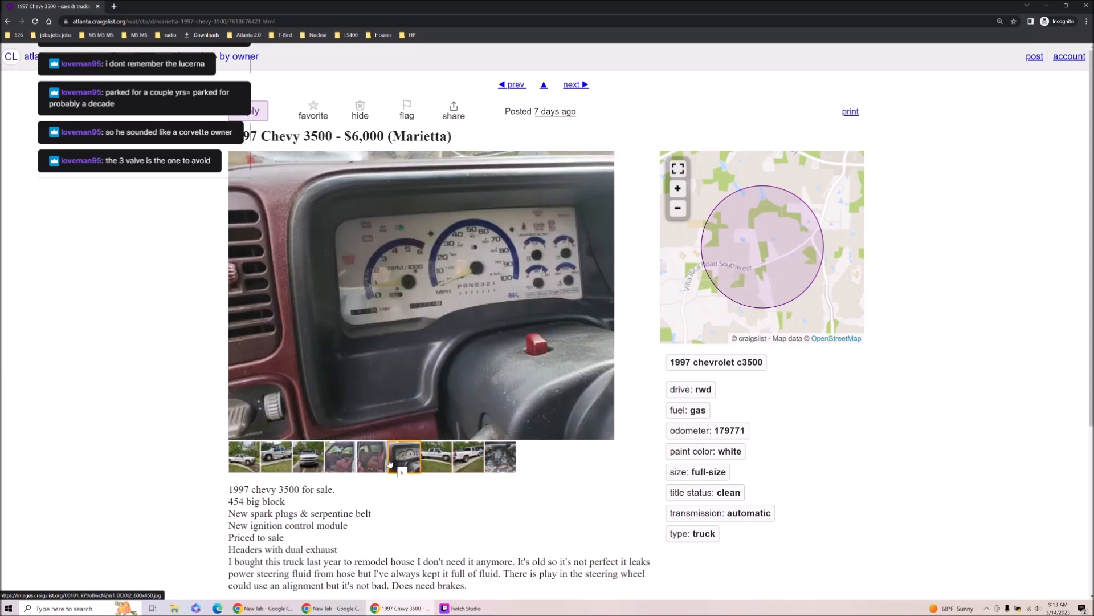
scroll(down, 3)
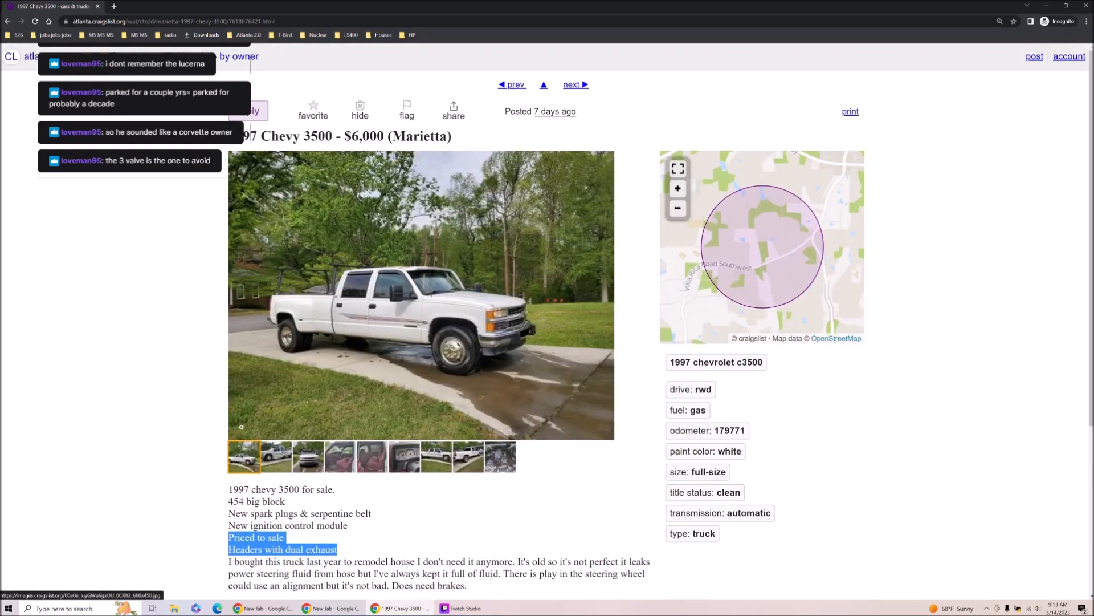
Step: Enlarge the Chevy 3500's photo, cycle through all nine images, then close the viewer
click(422, 294)
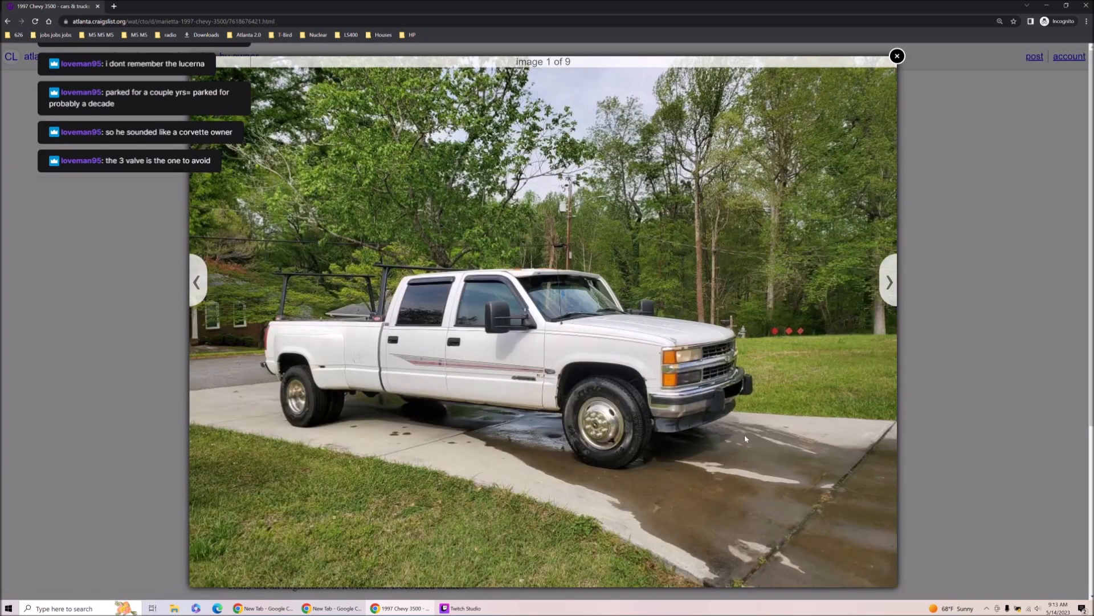
mouse_move(888, 282)
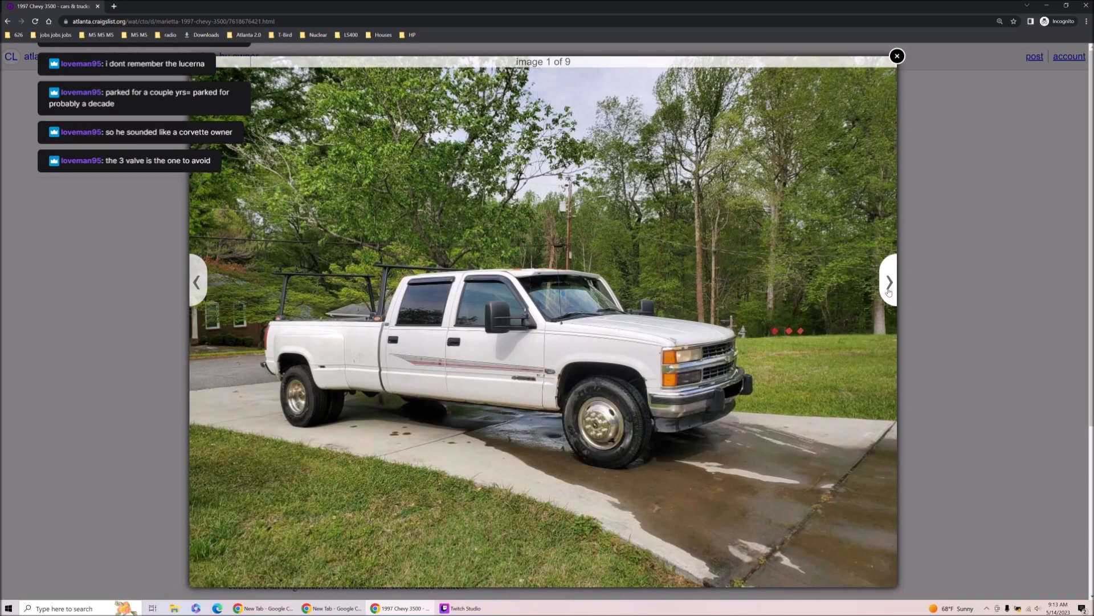
click(888, 281)
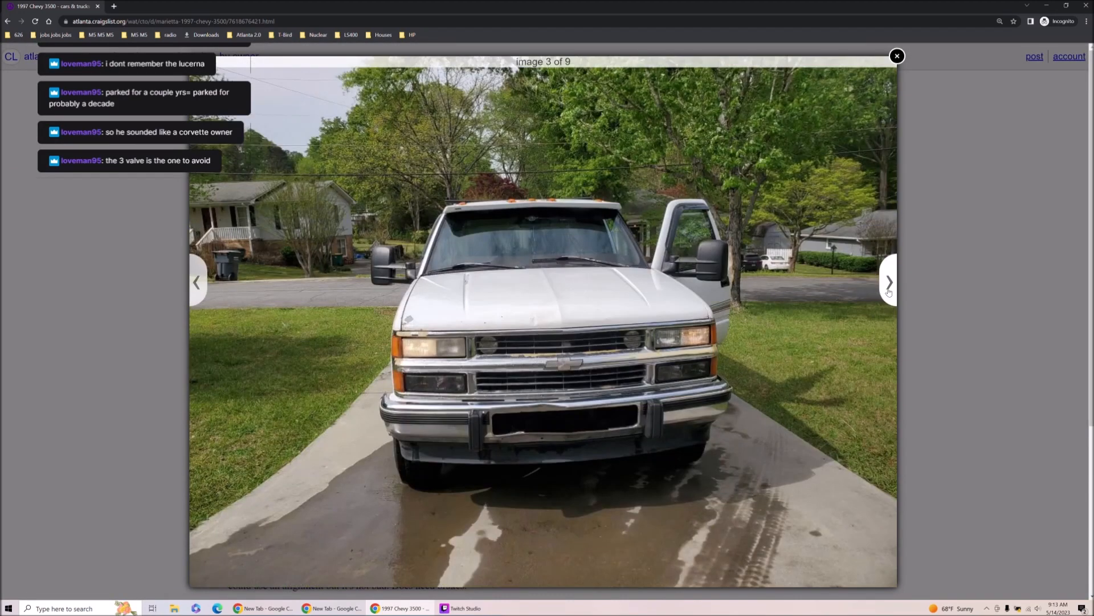
click(888, 281)
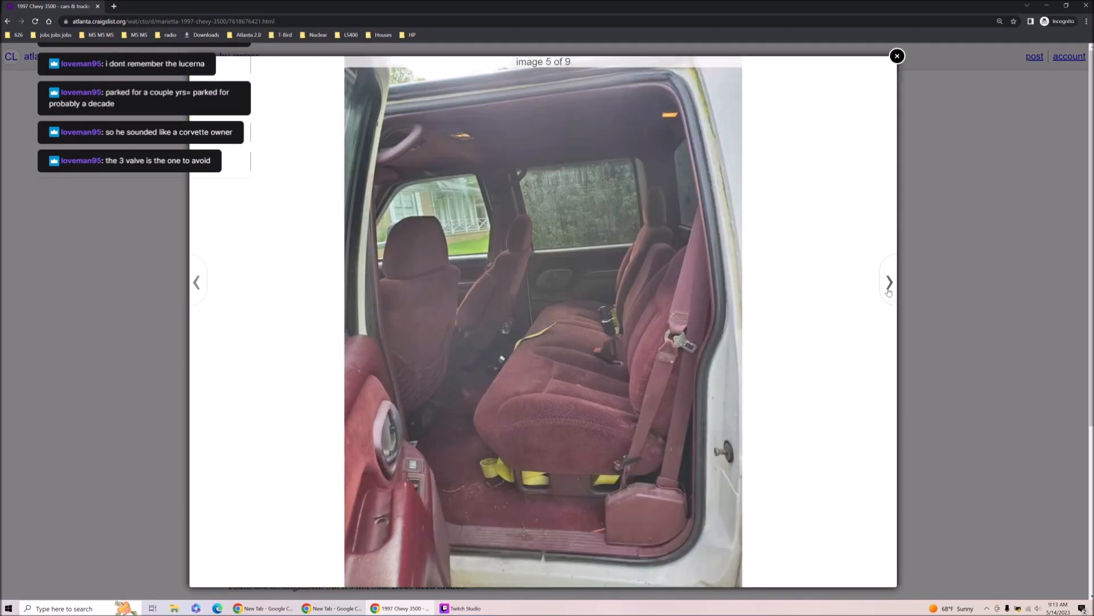
click(889, 281)
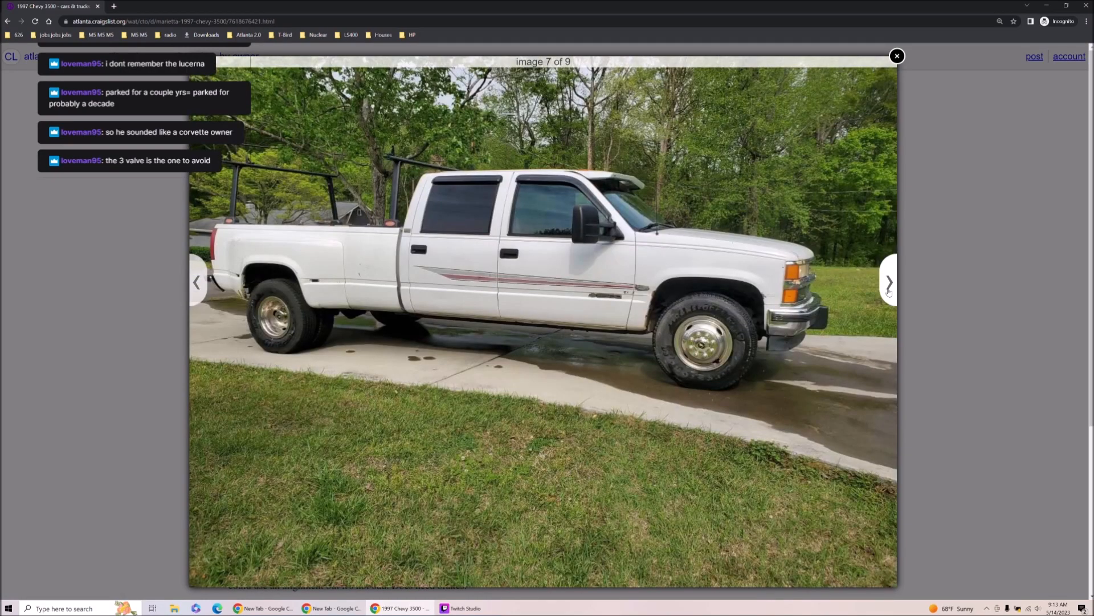
click(888, 282)
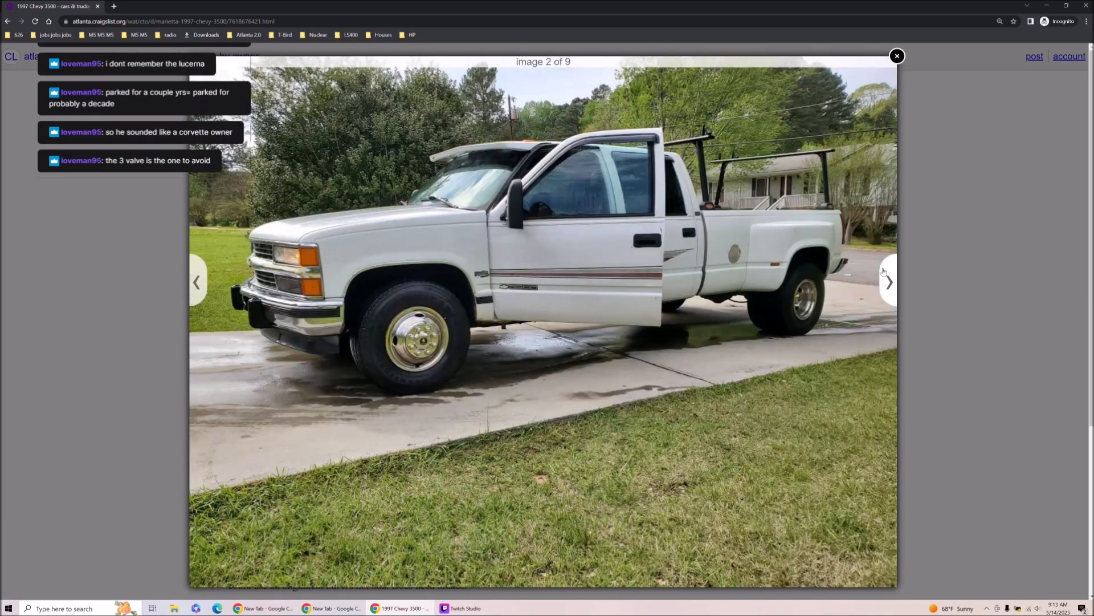
click(888, 282)
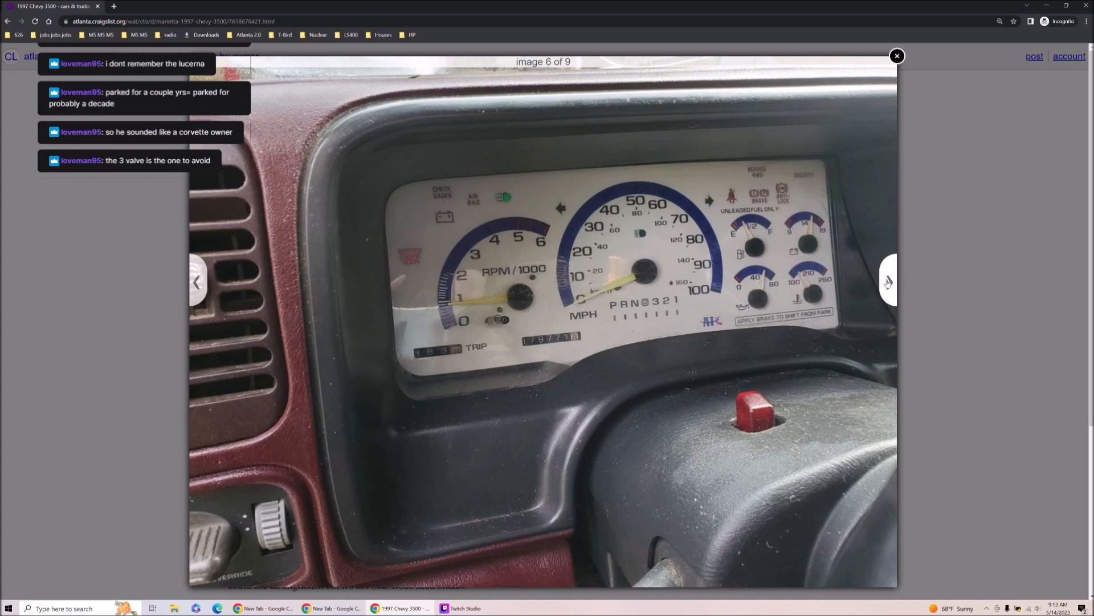
click(888, 282)
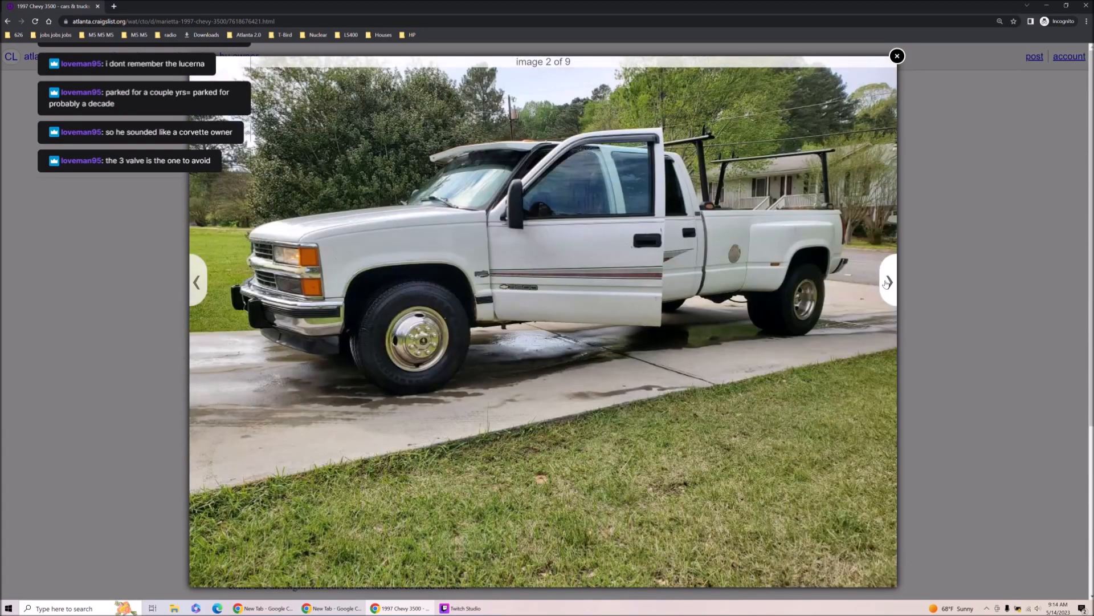
click(887, 282)
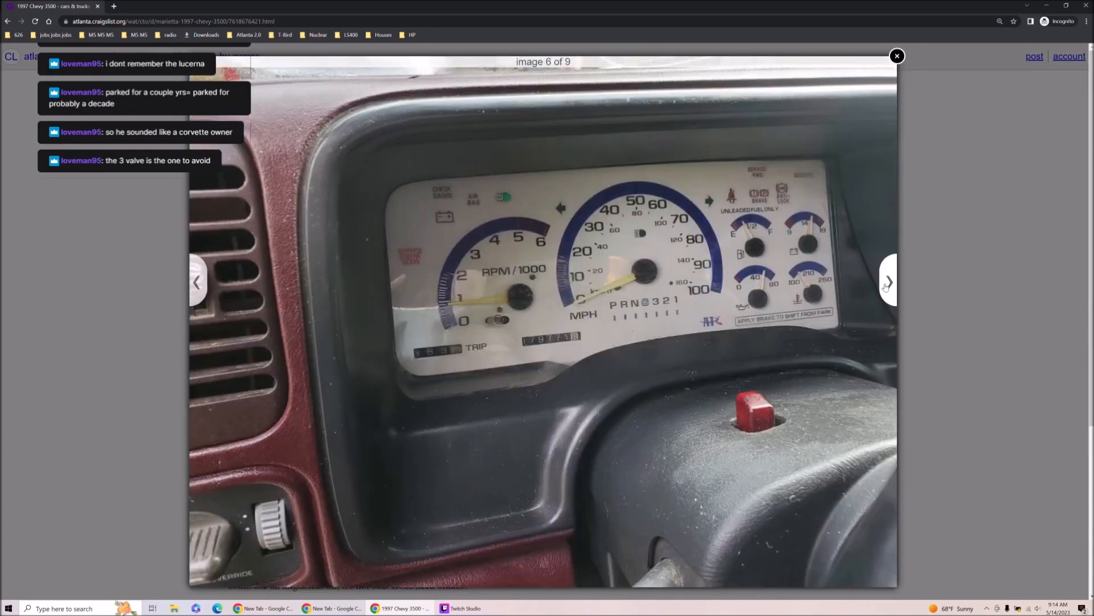
click(887, 282)
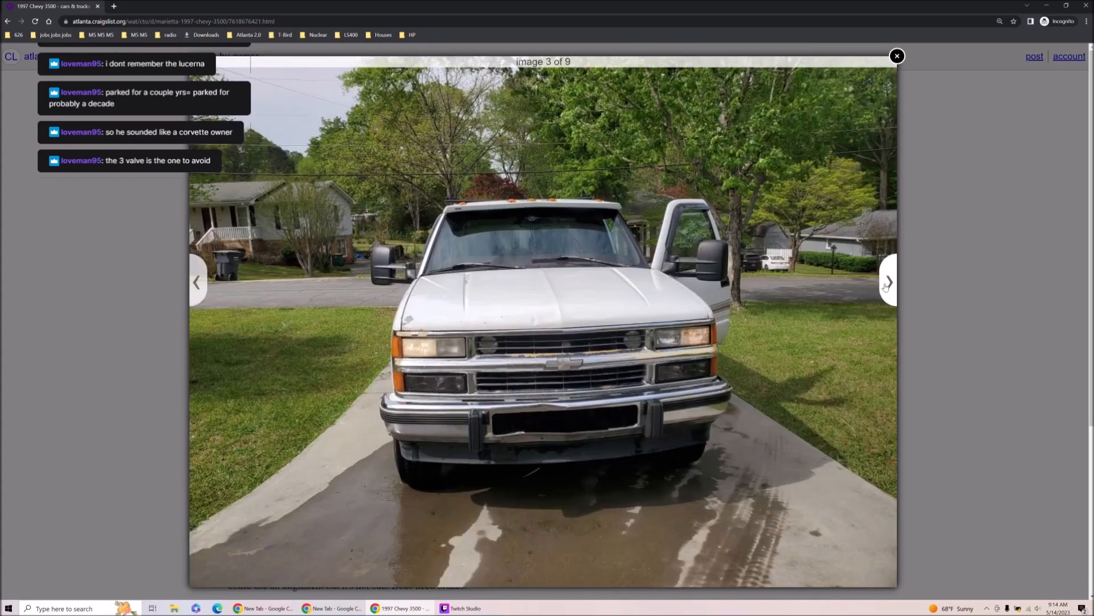
click(887, 282)
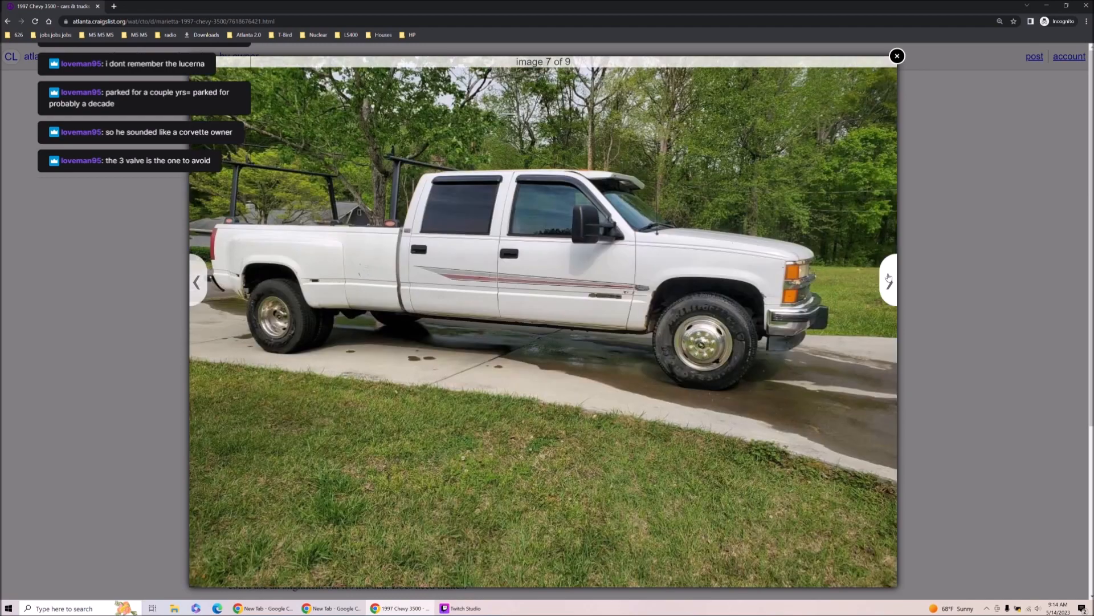
click(888, 282)
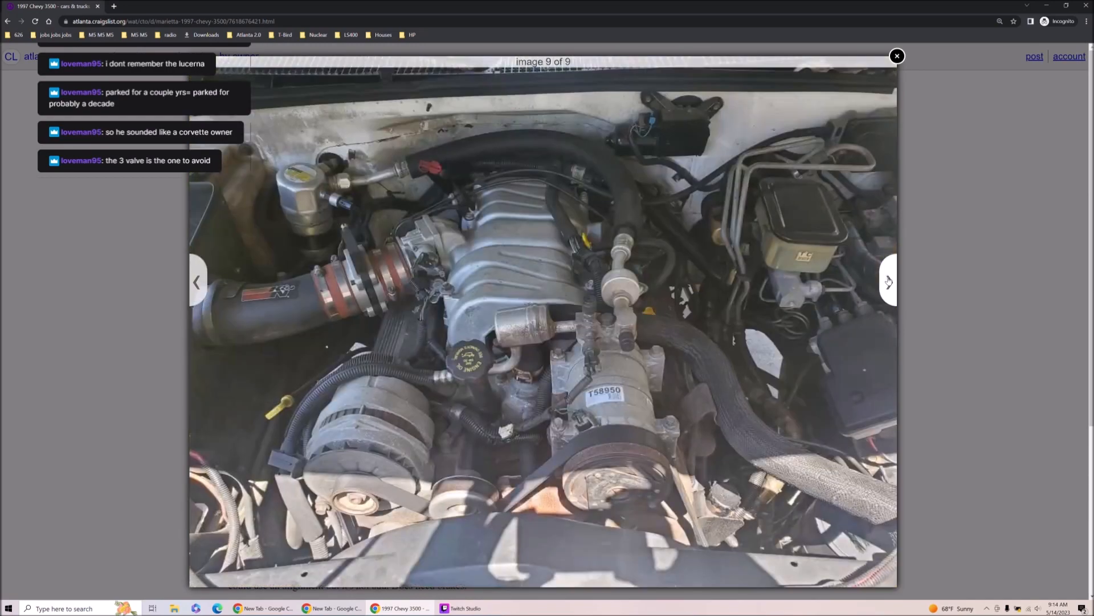
click(888, 281)
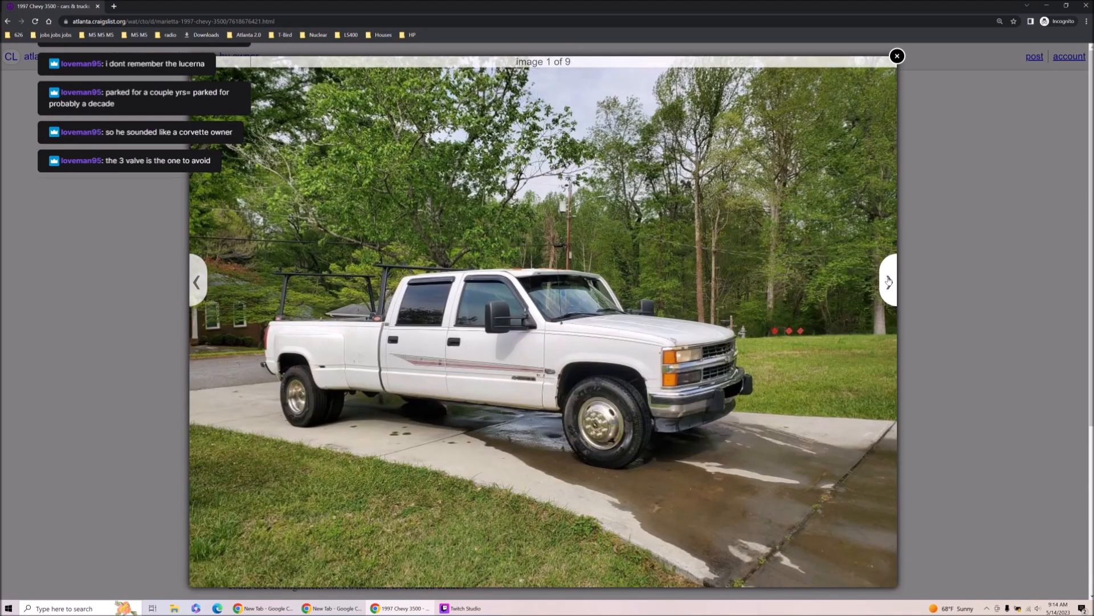
click(888, 282)
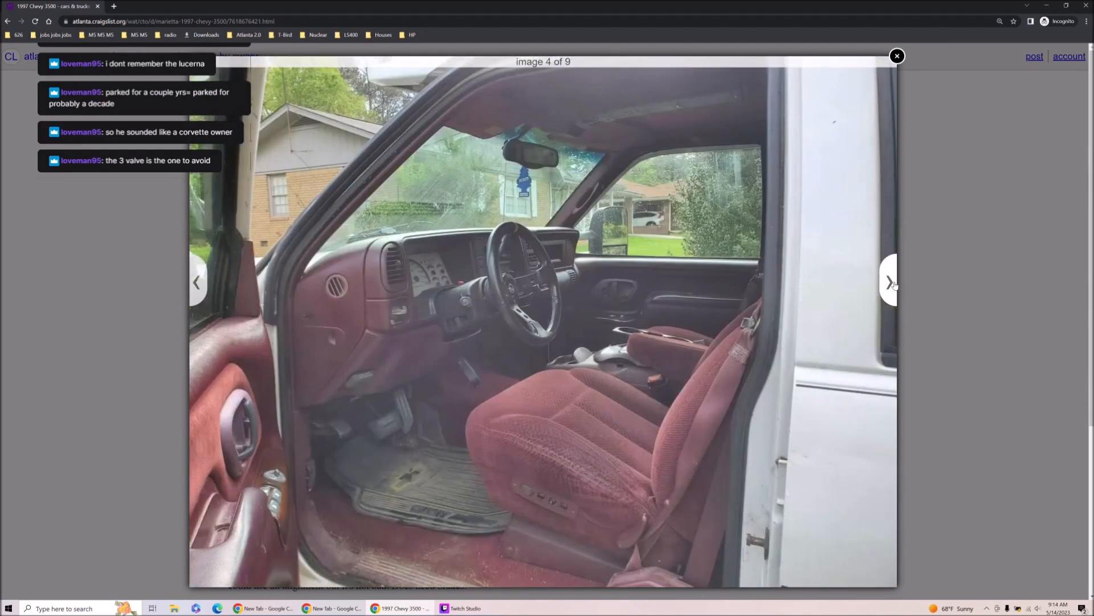
click(898, 56)
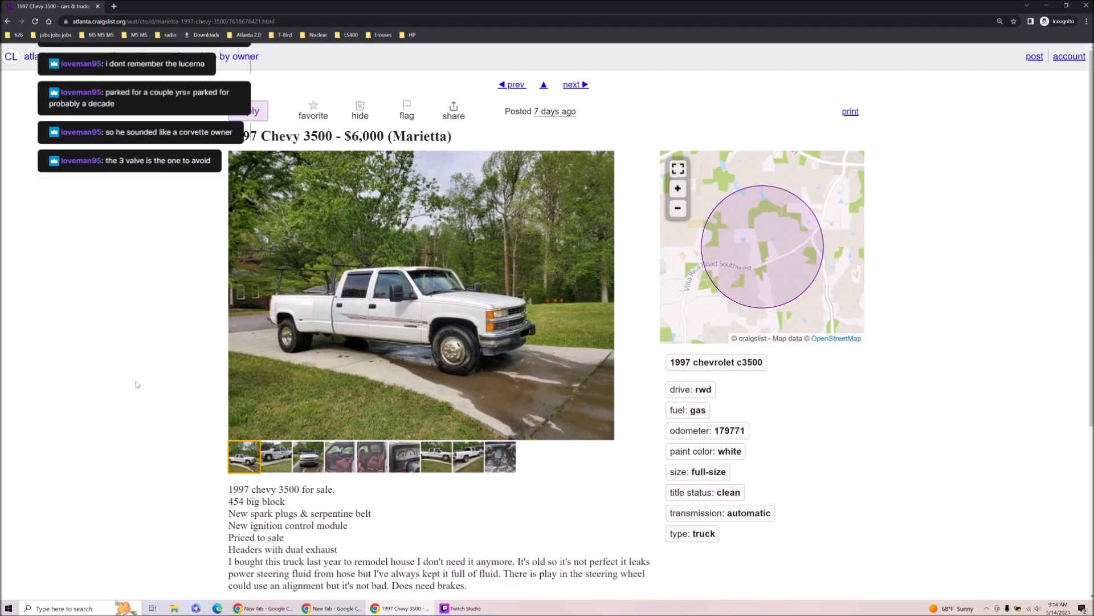
Step: View the Chevy's rear seat photo, then open the 2020 GMC Sierra Denali and browse its photos
click(372, 457)
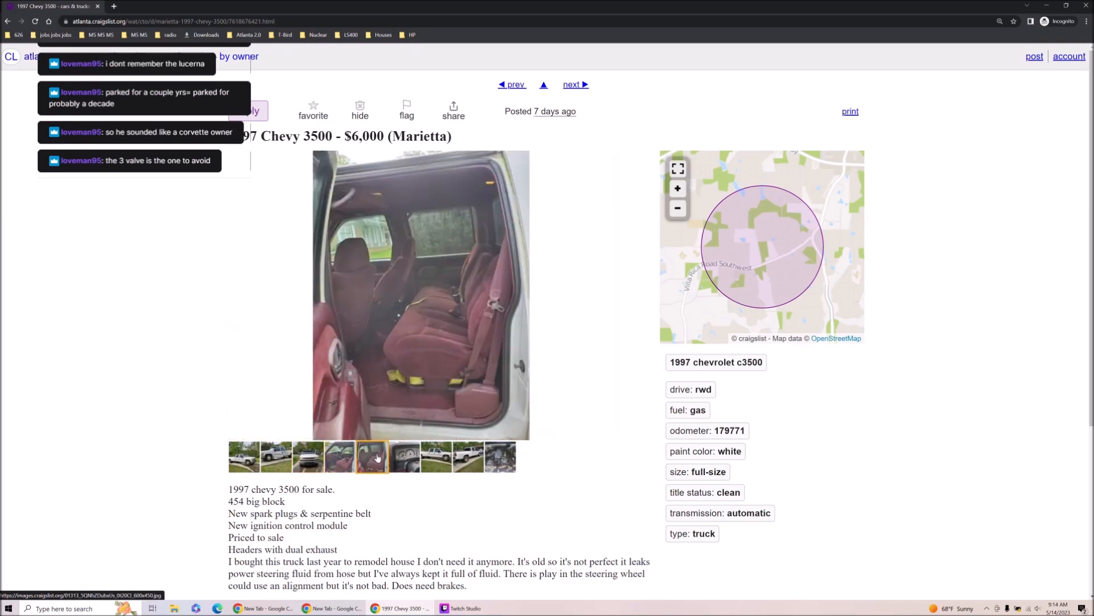
click(243, 457)
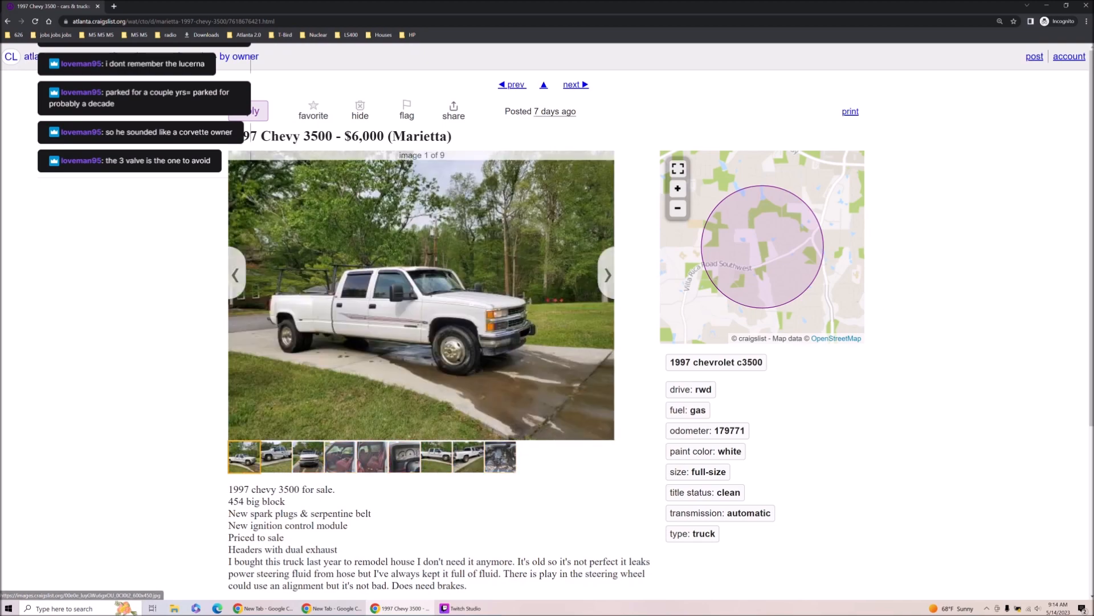
click(420, 296)
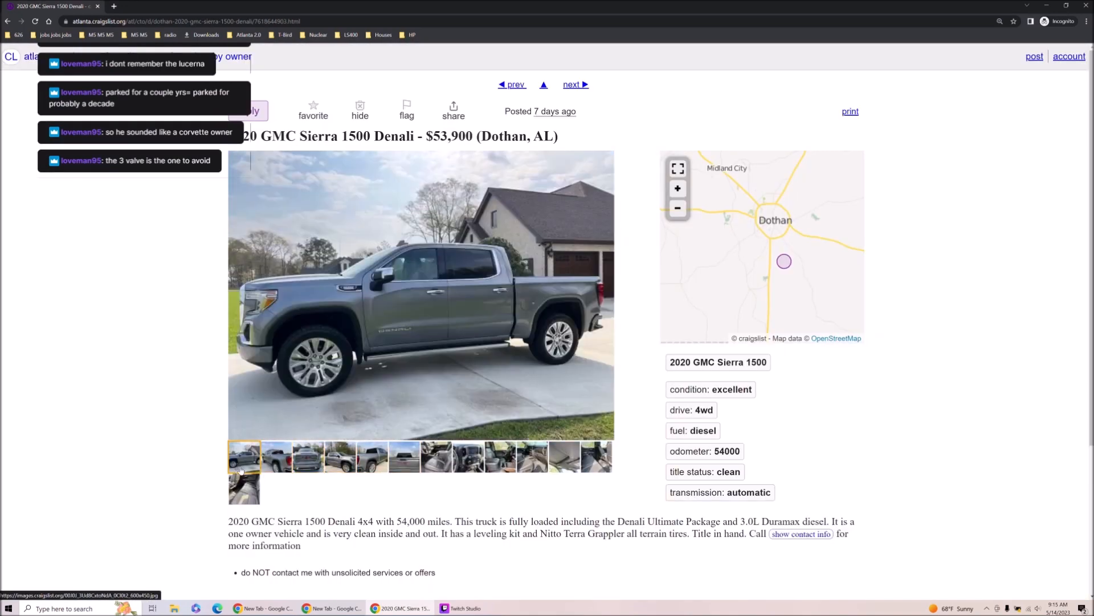
click(340, 456)
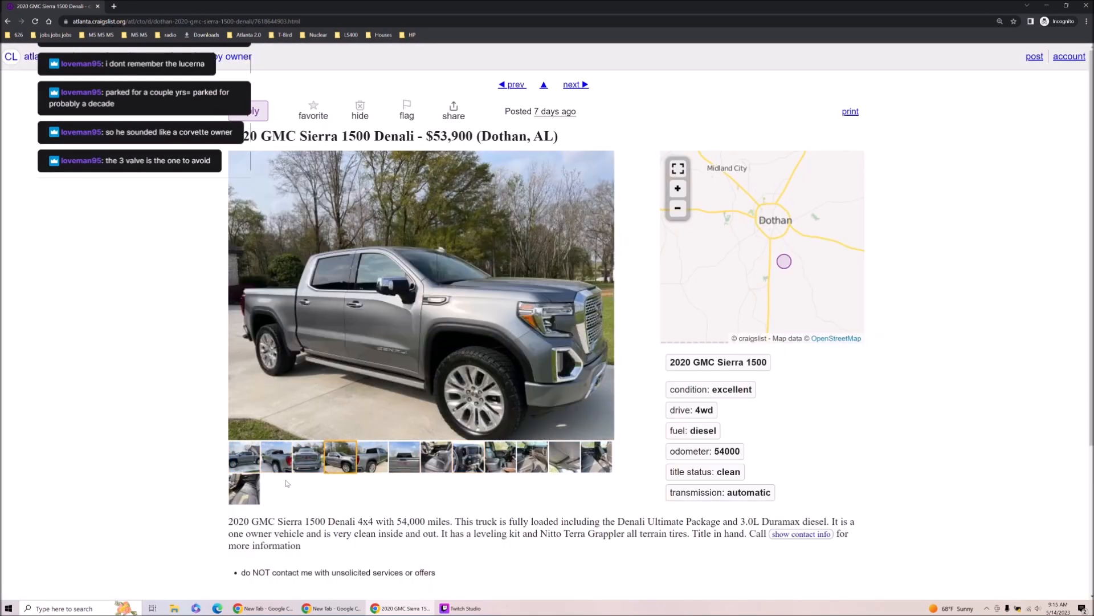
click(244, 456)
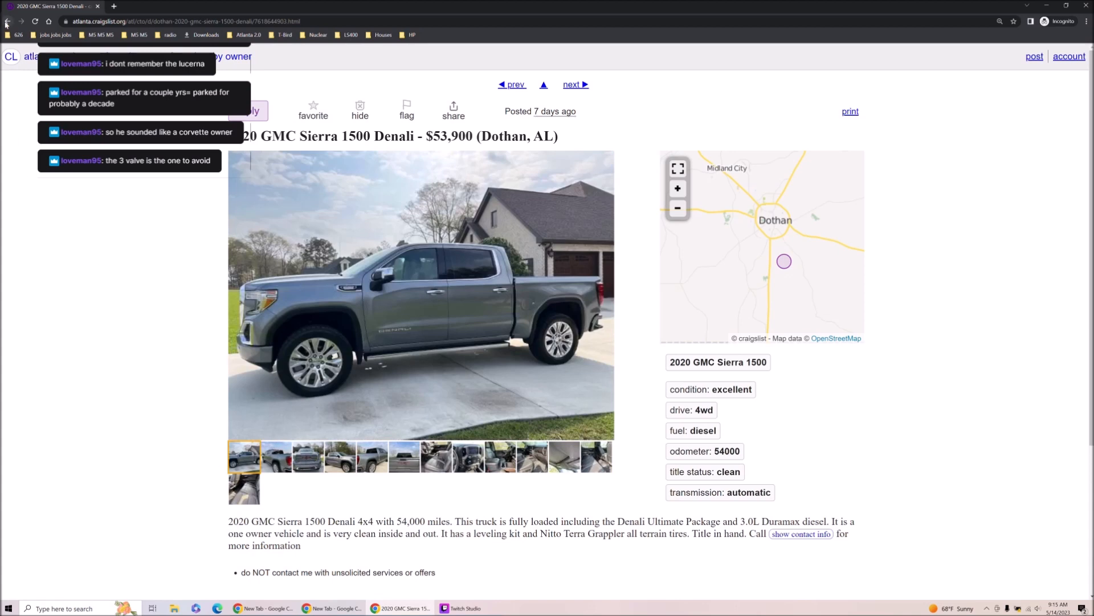
Step: Return to the by-owner results and advance to listings 841–960
click(7, 21)
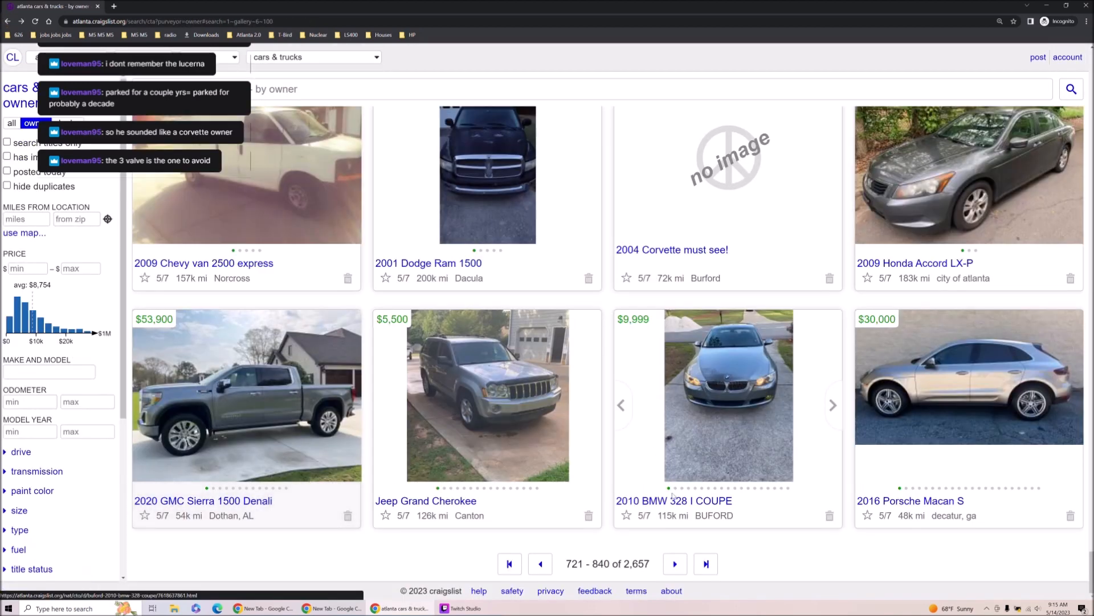
click(675, 563)
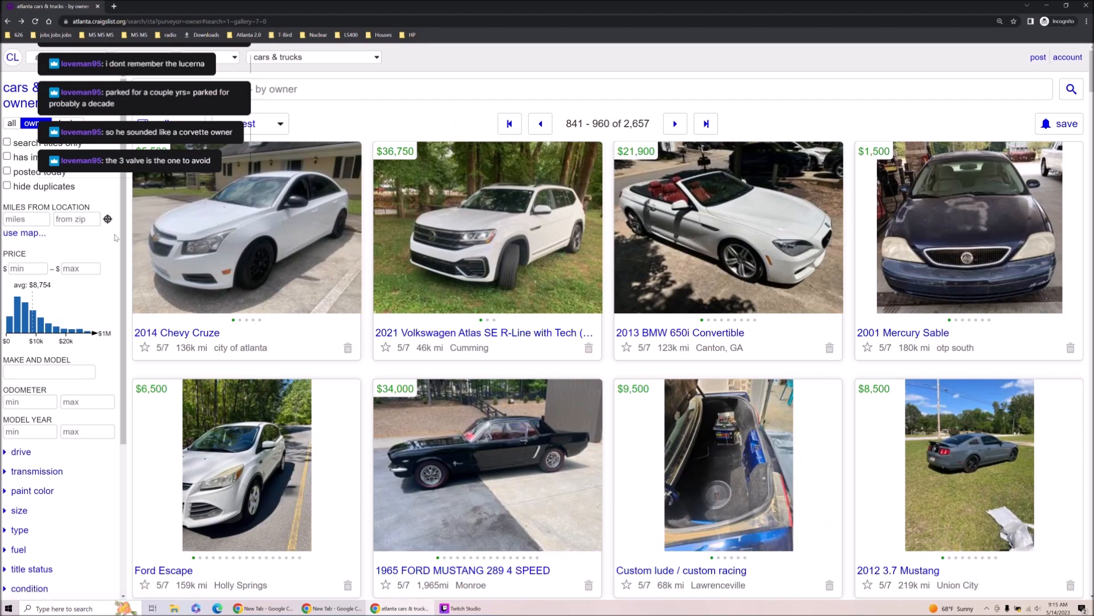
mouse_move(315, 265)
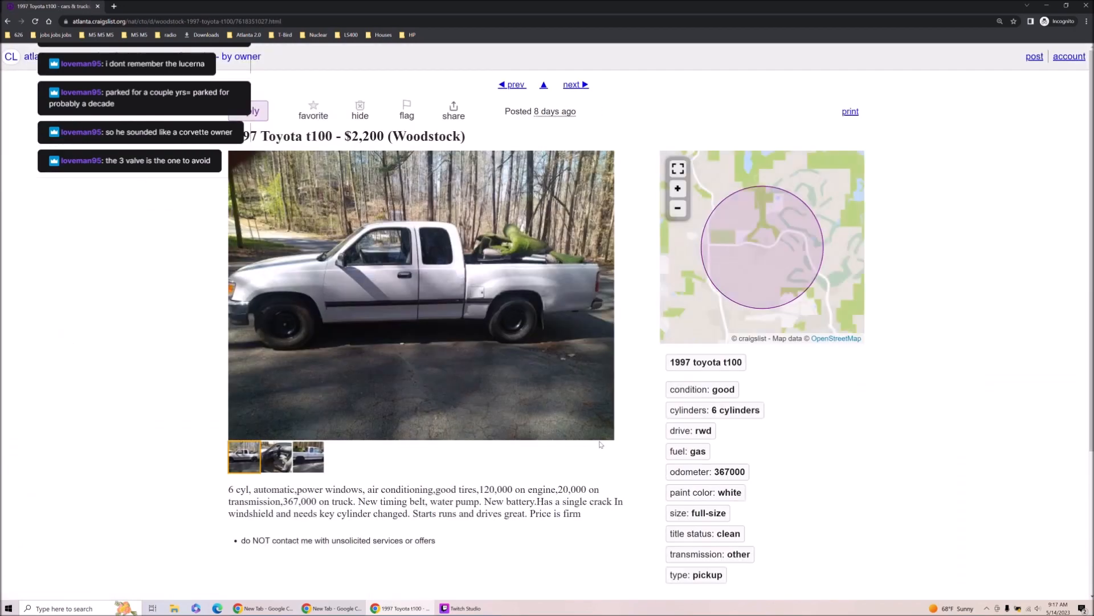
mouse_move(243, 457)
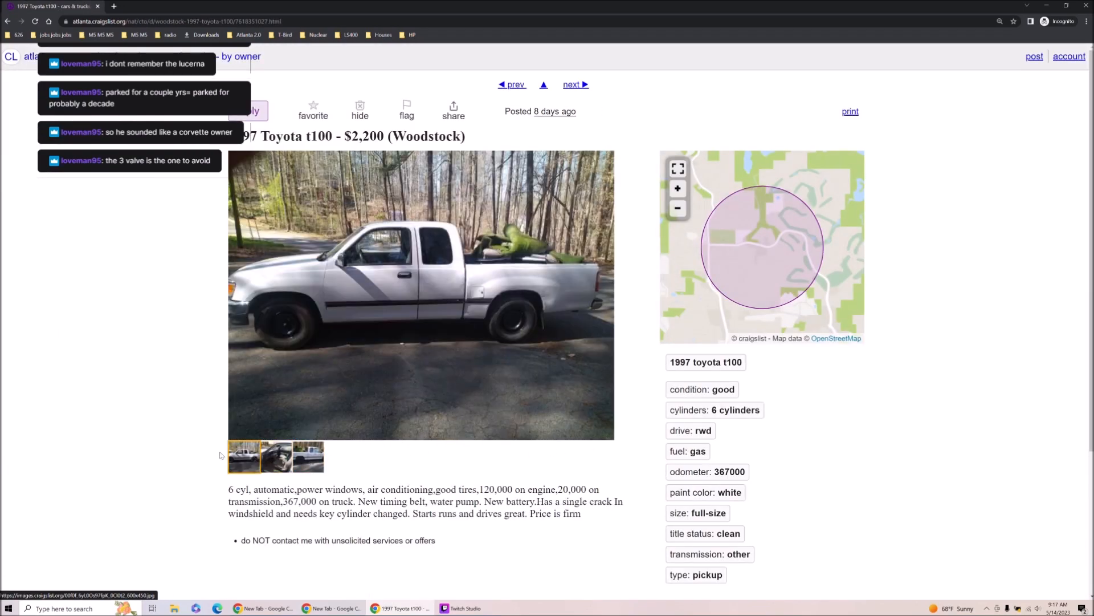
Step: Flip between the 1997 Toyota T100's interior photo and its third photo
click(275, 457)
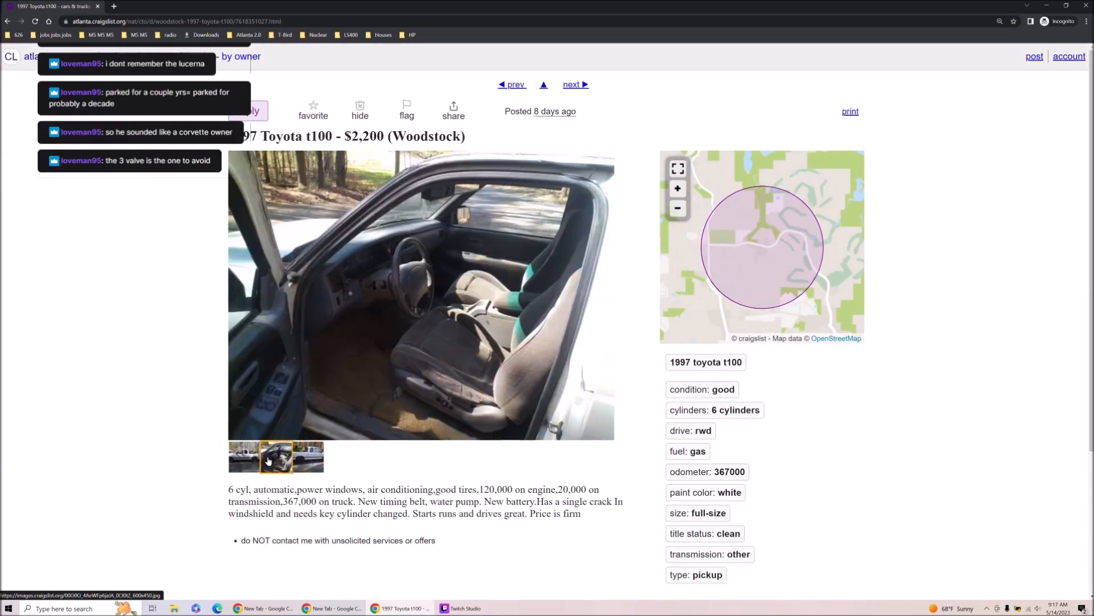
click(307, 457)
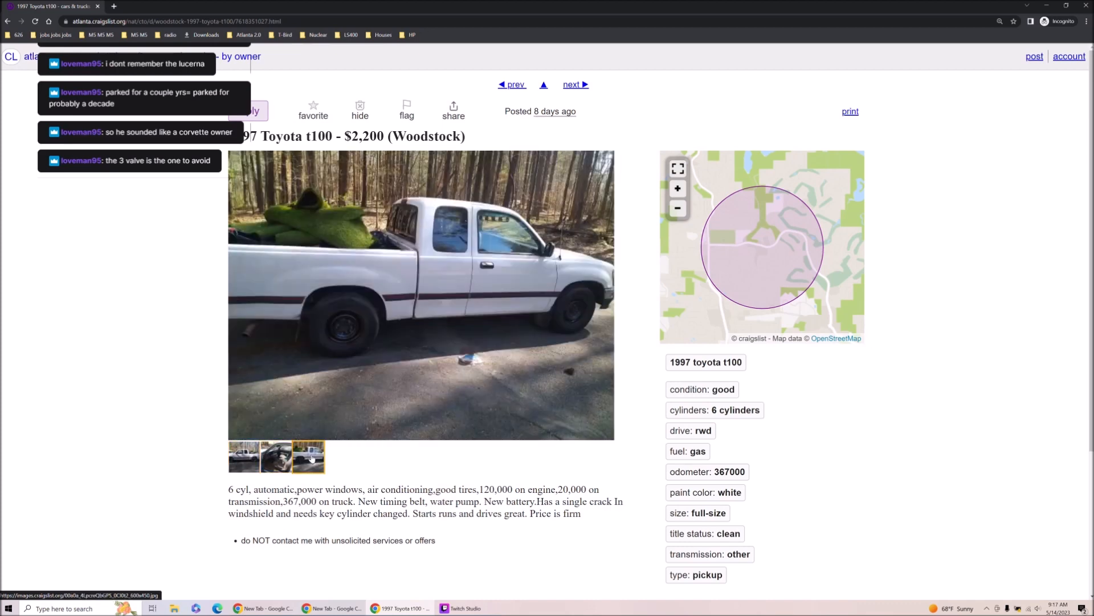
click(274, 456)
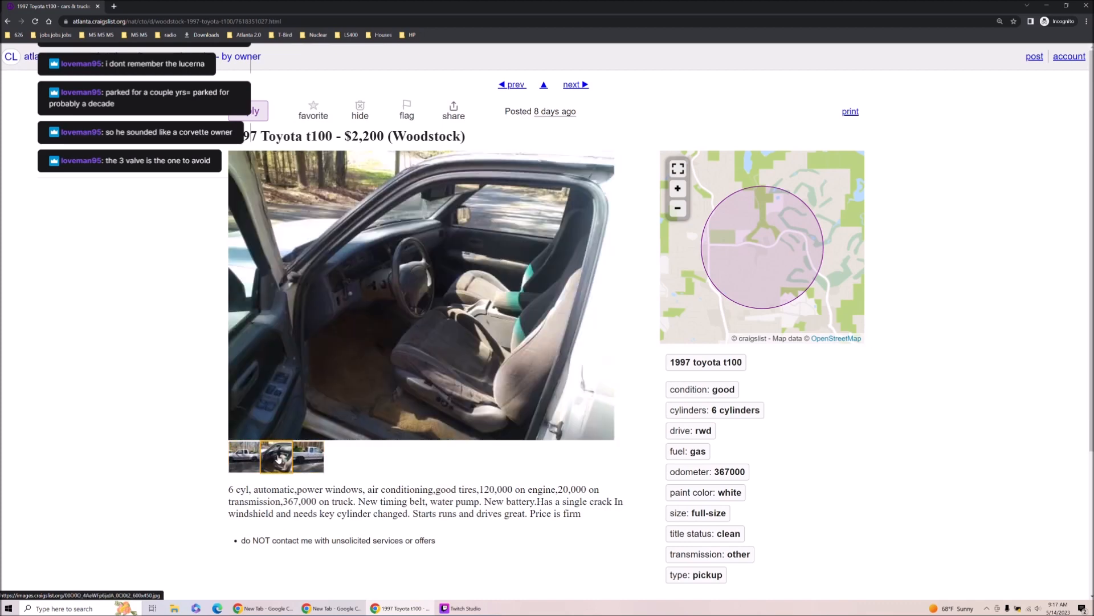